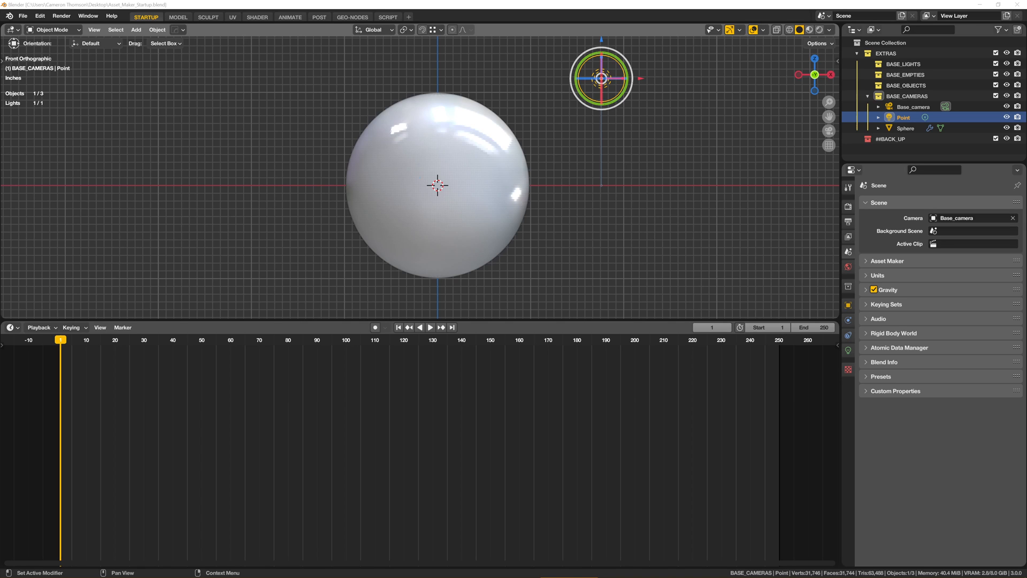
{"action": "mouse_move", "coordinate": [626, 354]}
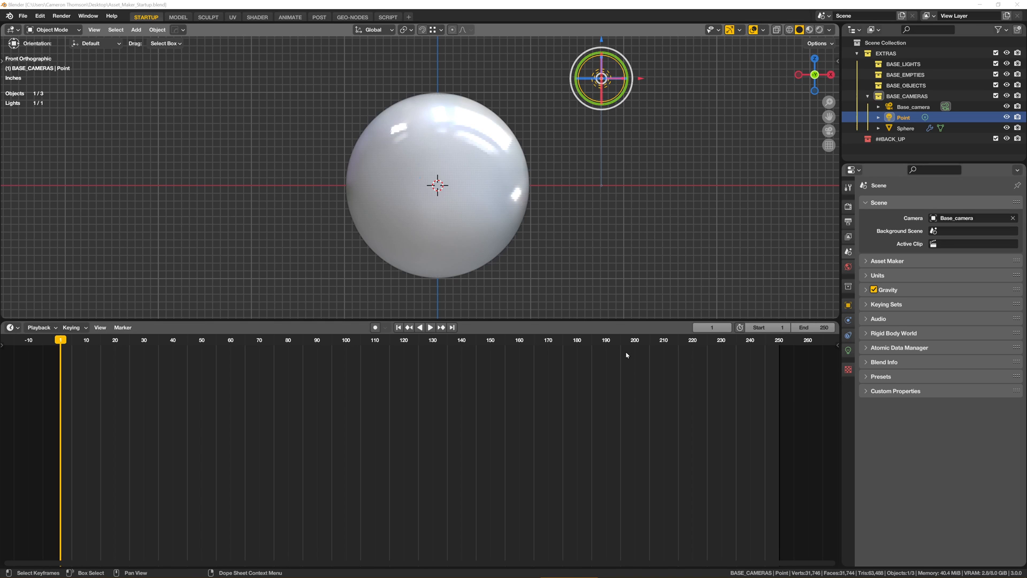
{"action": "mouse_move", "coordinate": [808, 149]}
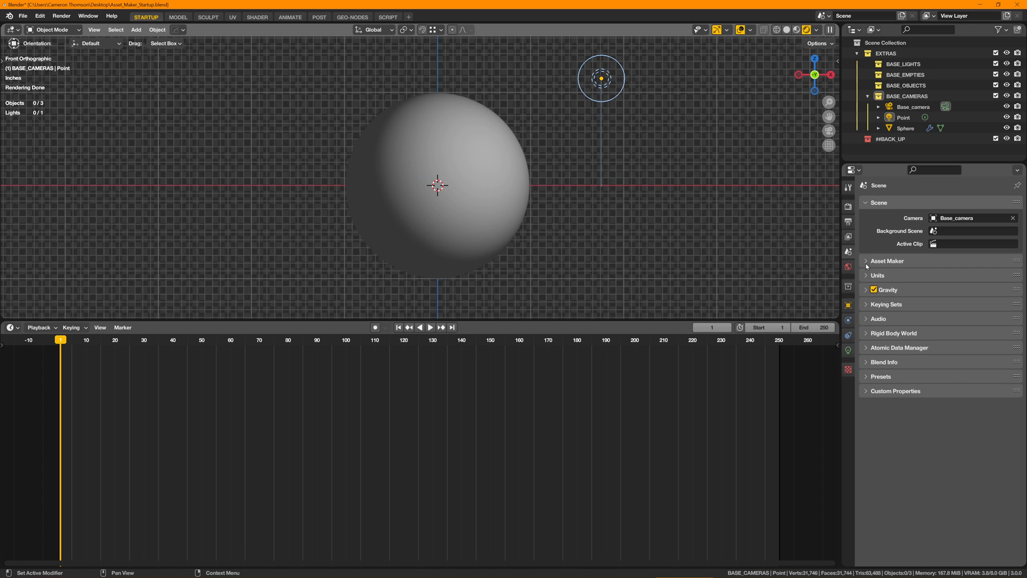
Load Asset Maker's default assets, select the sphere and open the editor type list.
{"action": "left_click", "coordinate": [866, 260]}
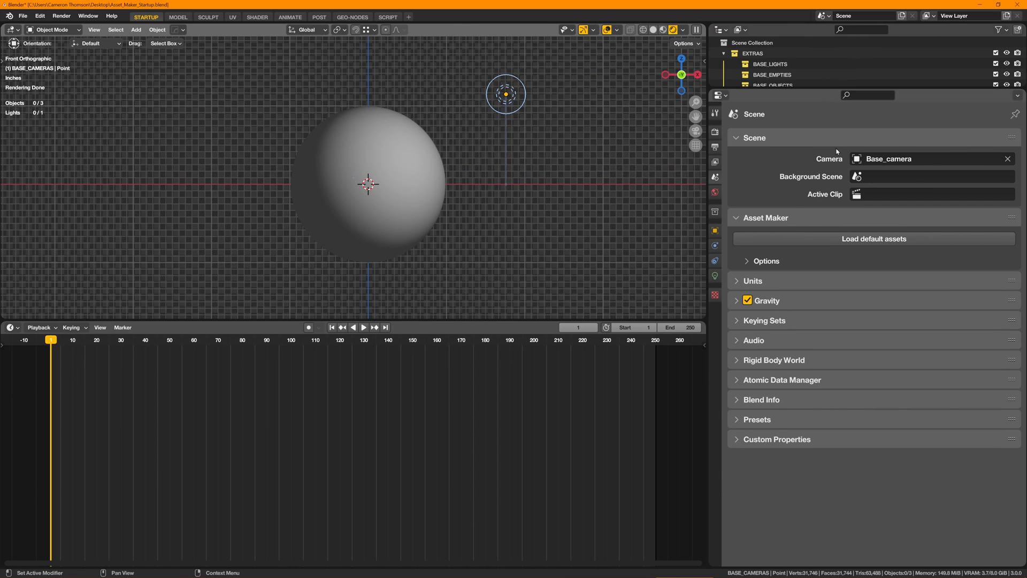
{"action": "mouse_move", "coordinate": [852, 258]}
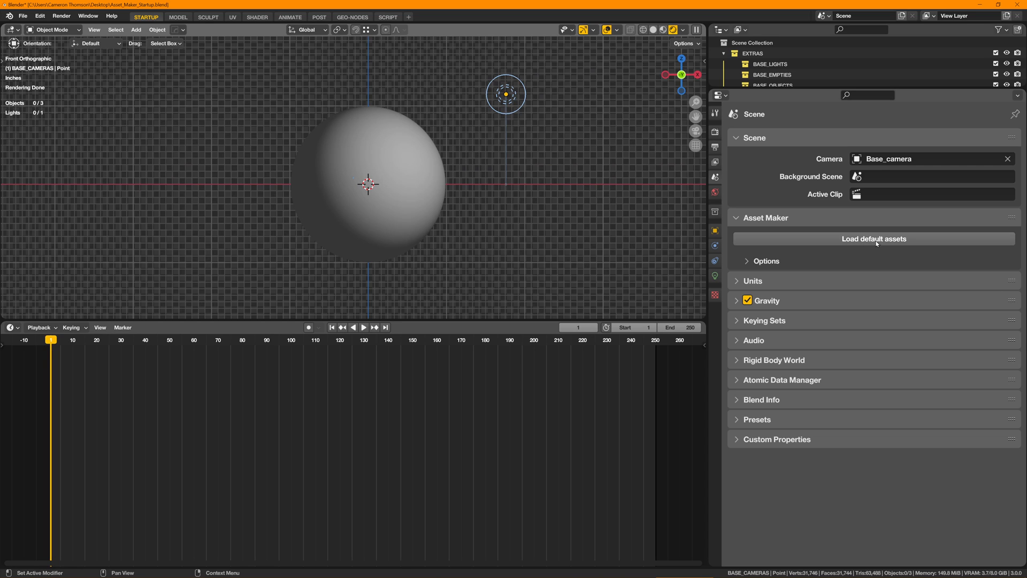
{"action": "left_click", "coordinate": [872, 239]}
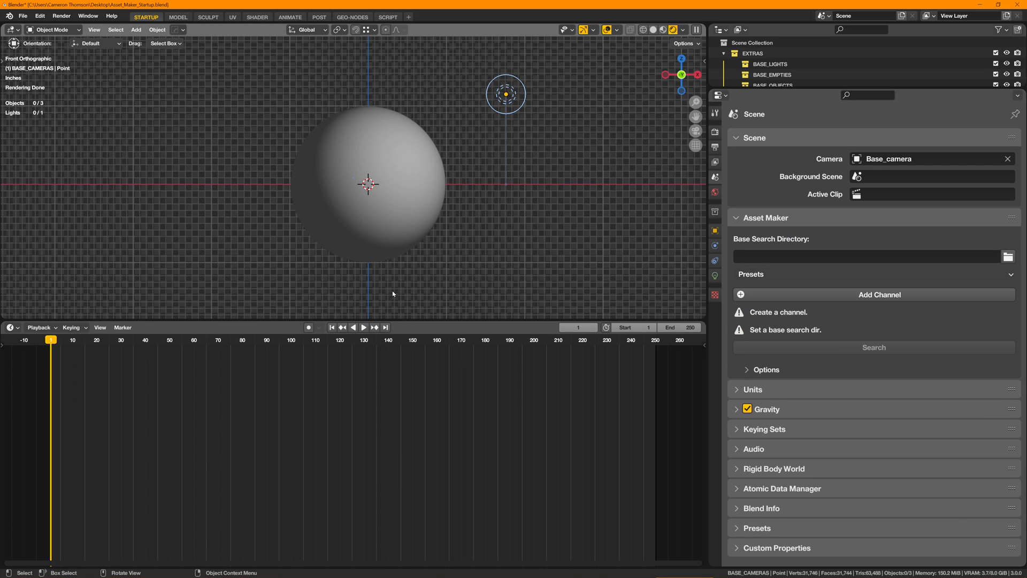
{"action": "left_click", "coordinate": [11, 327]}
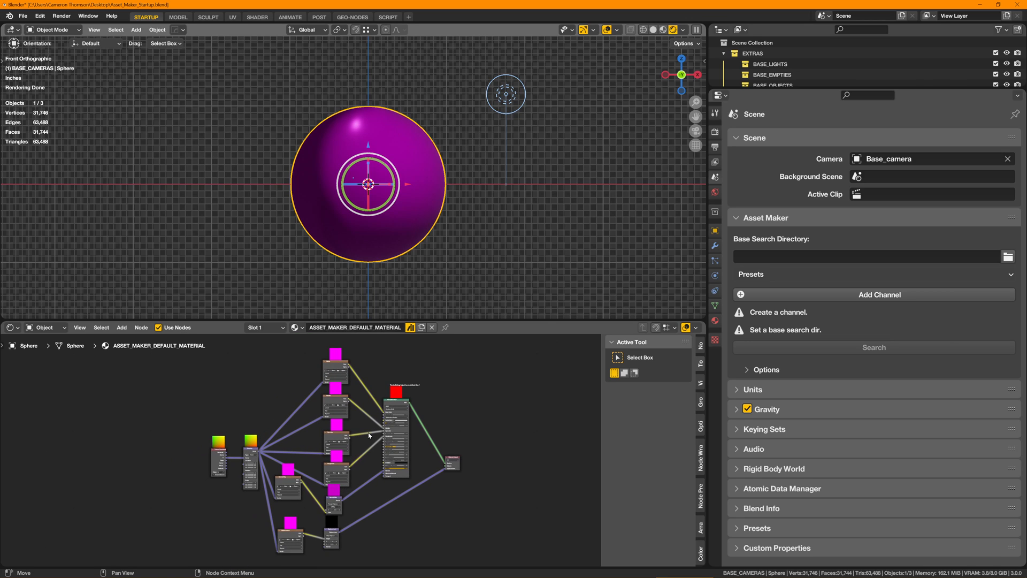
{"action": "mouse_move", "coordinate": [323, 378]}
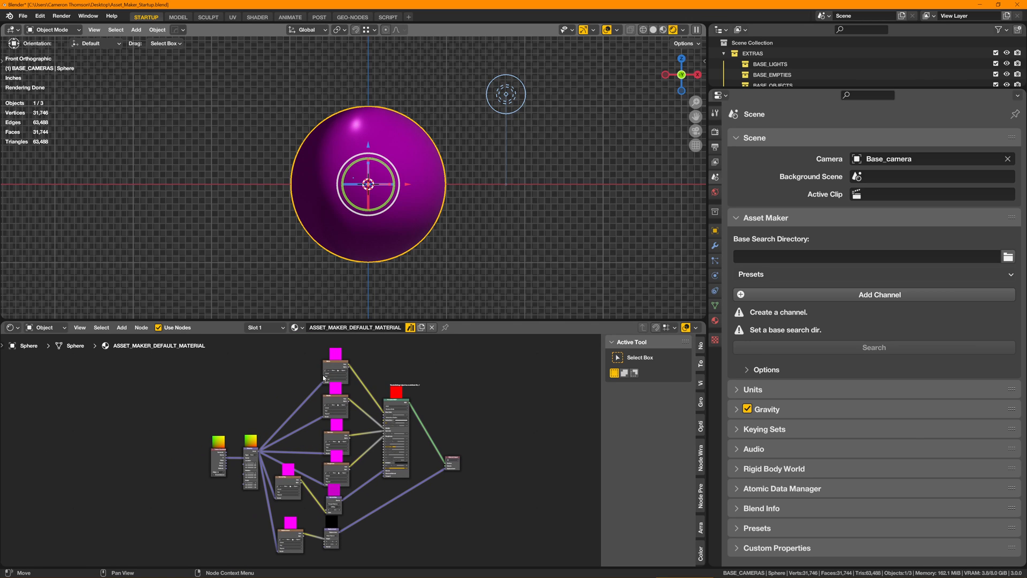
{"action": "mouse_move", "coordinate": [463, 453]}
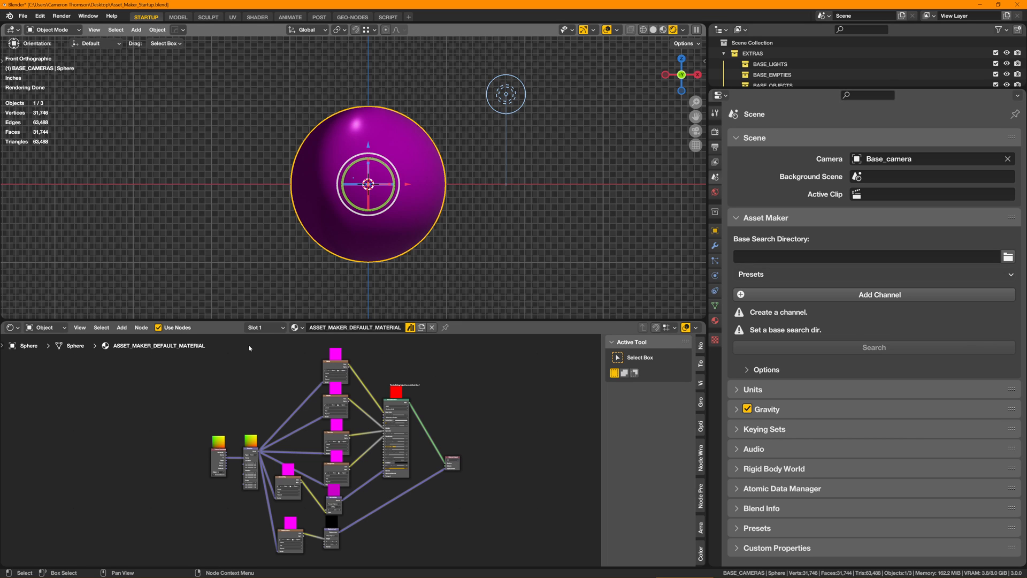
{"action": "left_click", "coordinate": [11, 327]}
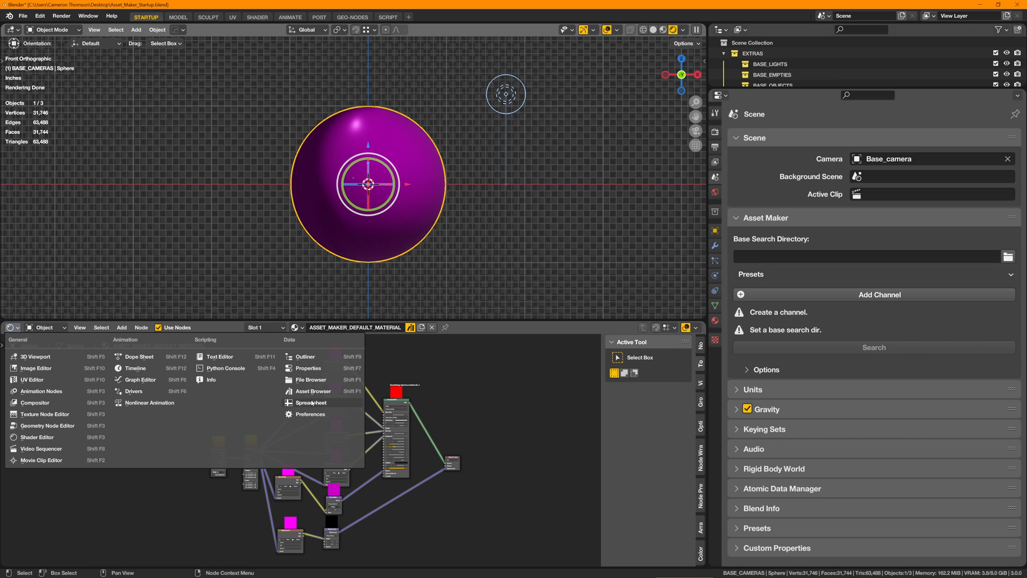
Make the node editor an asset browser and go up to the Asset_Browser folder.
{"action": "left_click", "coordinate": [314, 391]}
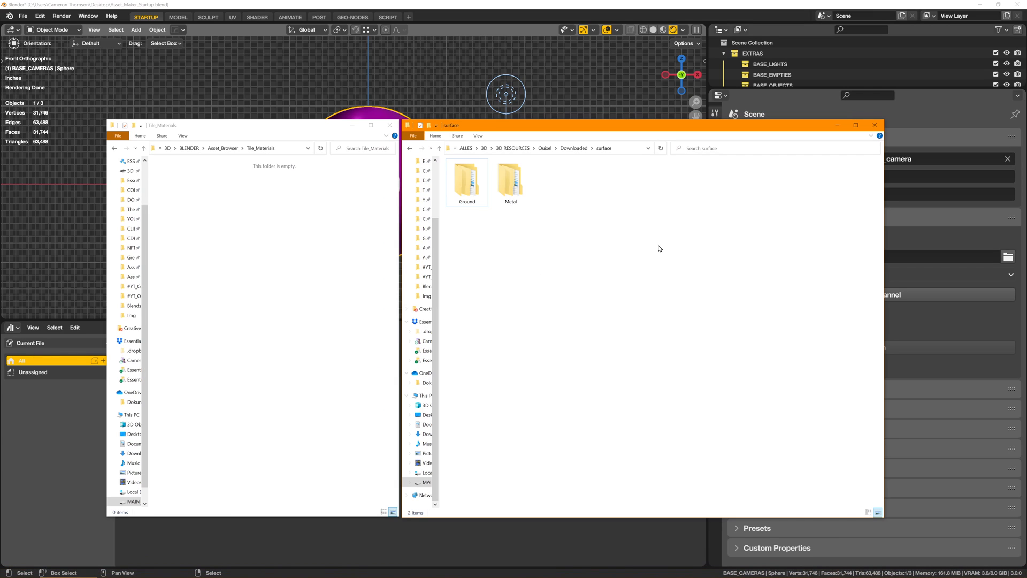
{"action": "mouse_move", "coordinate": [626, 260]}
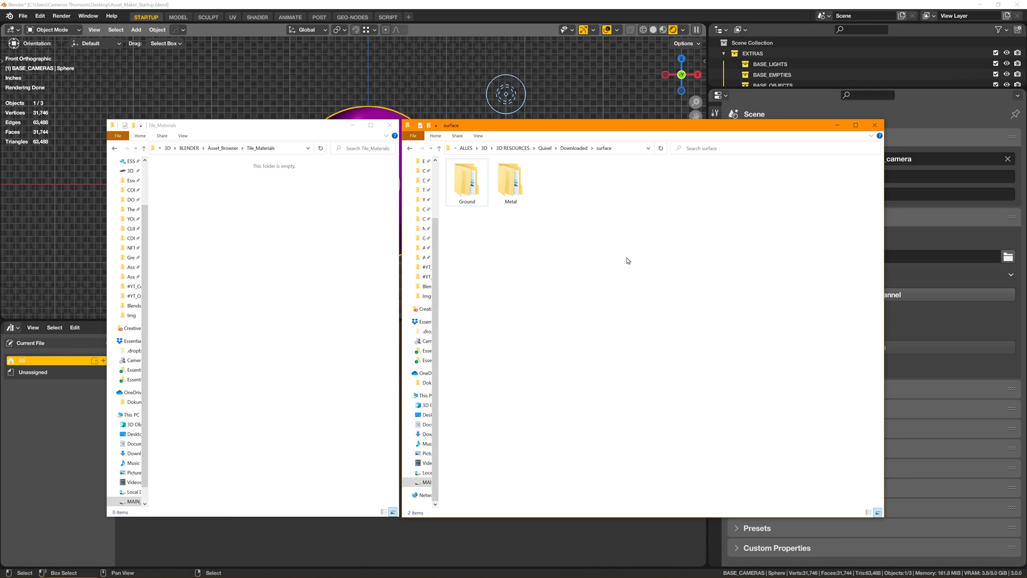
{"action": "mouse_move", "coordinate": [631, 253]}
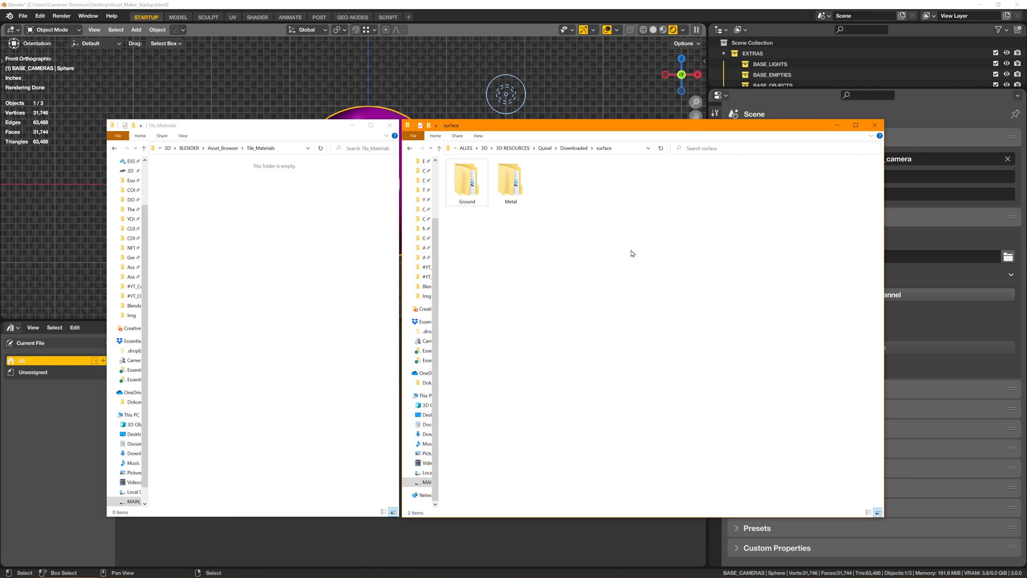
{"action": "mouse_move", "coordinate": [635, 253]}
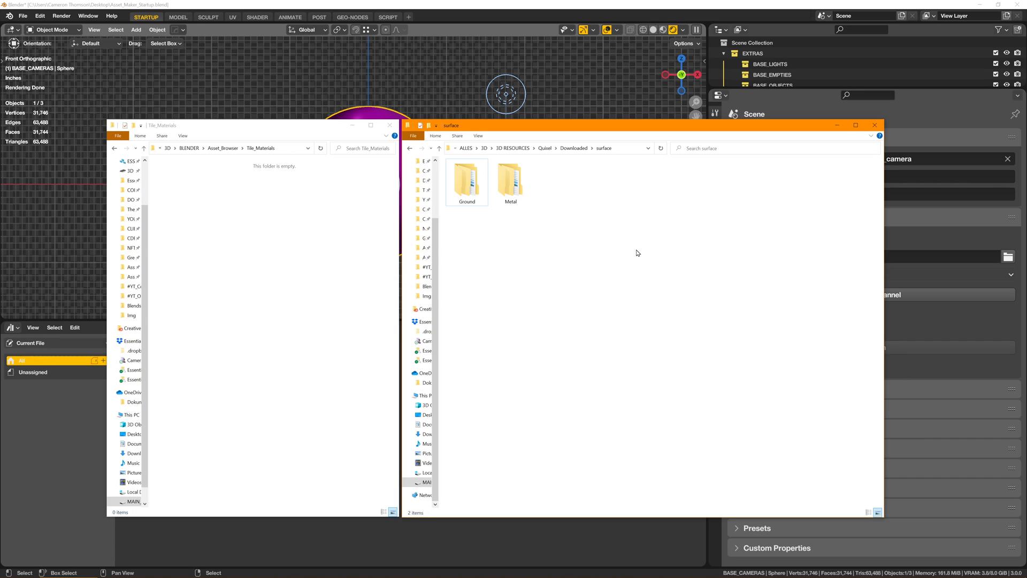
{"action": "mouse_move", "coordinate": [686, 234]}
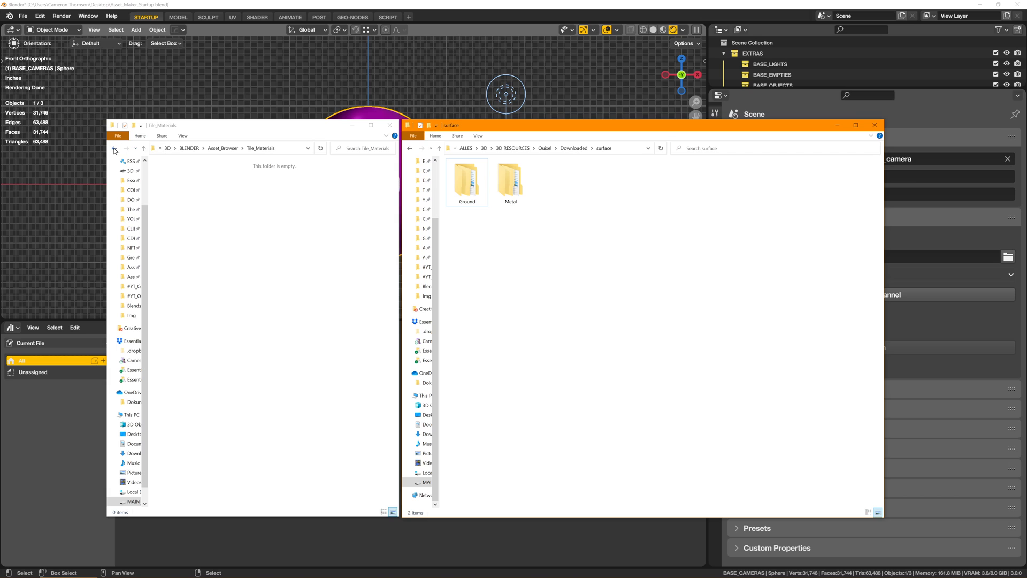
{"action": "left_click", "coordinate": [116, 148]}
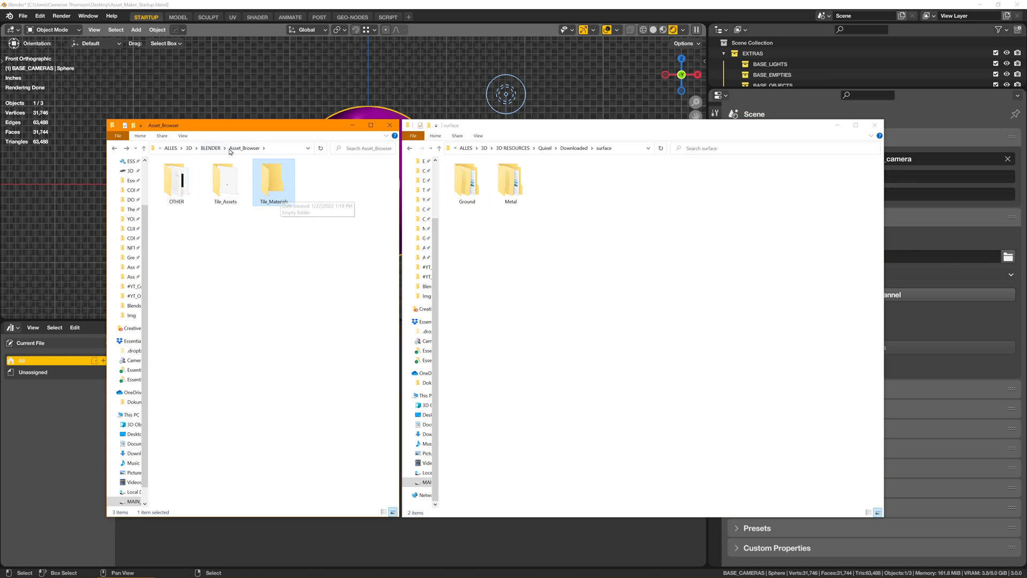
{"action": "mouse_move", "coordinate": [224, 259]}
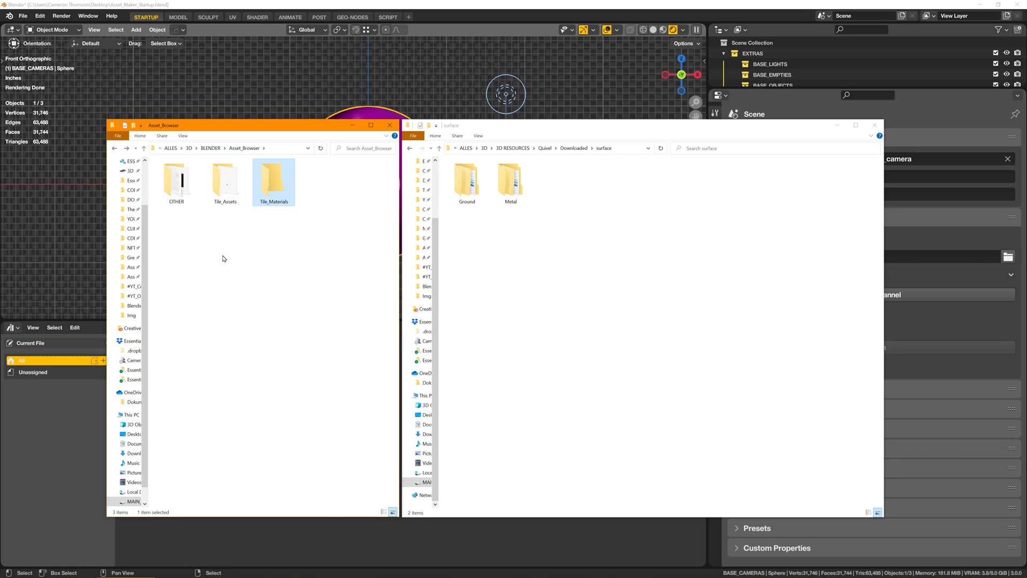
{"action": "mouse_move", "coordinate": [247, 350]}
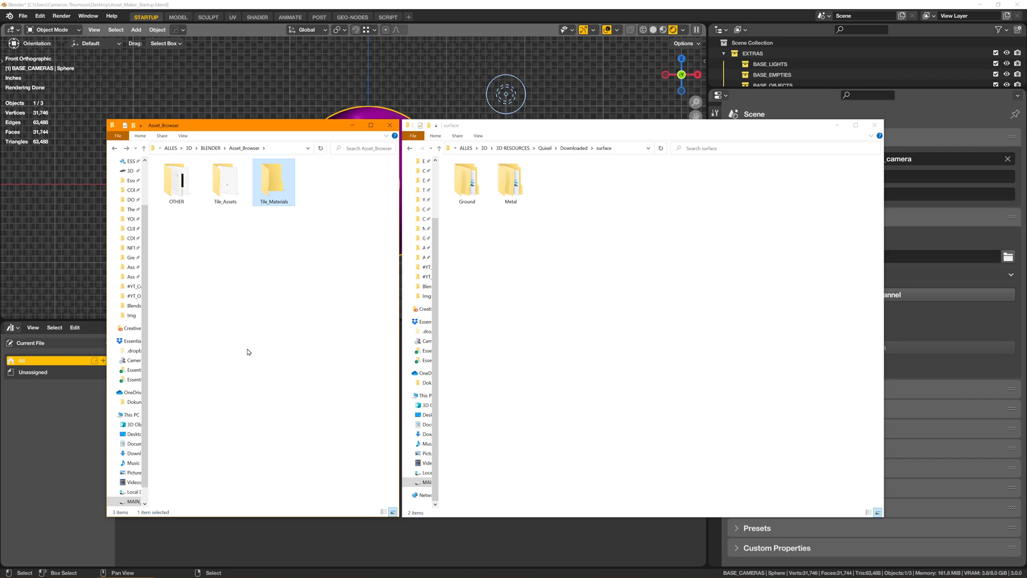
{"action": "mouse_move", "coordinate": [346, 235]}
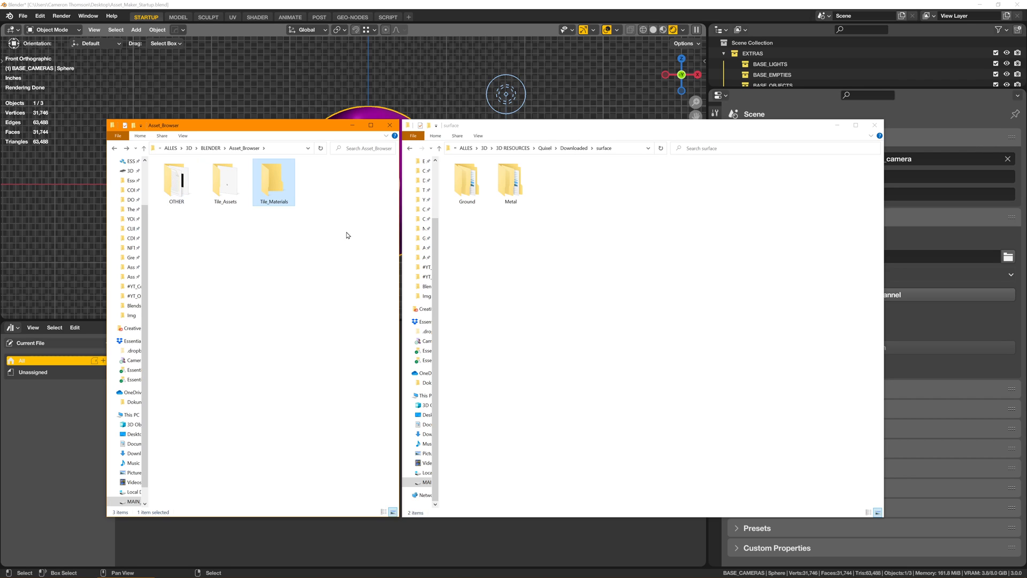
{"action": "mouse_move", "coordinate": [273, 188]}
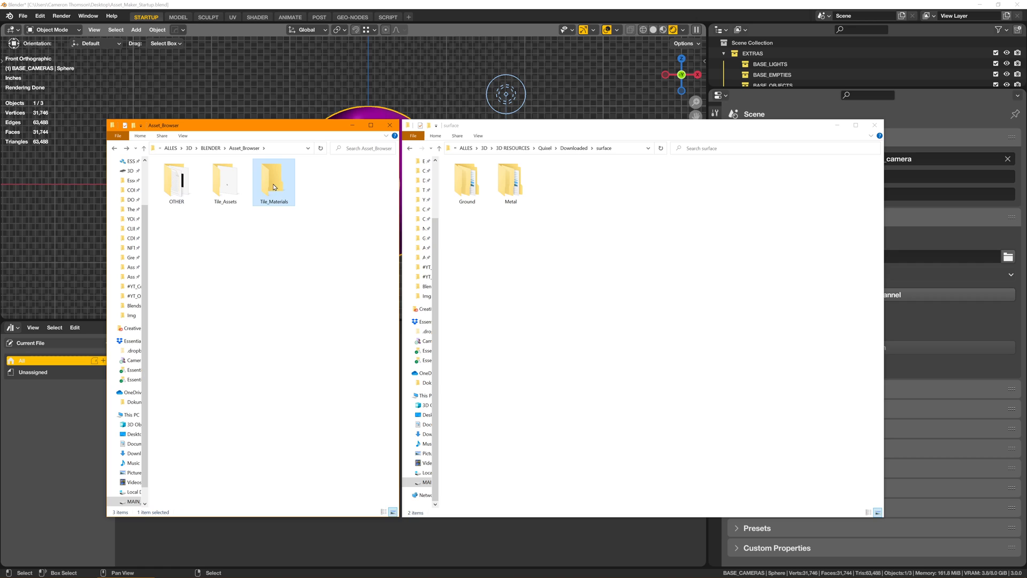
Point Asset Maker's Base Search Directory at D:\ALLES\3D\BLENDER\Asset_Browser\Tile_Materials.
{"action": "double_click", "coordinate": [274, 180]}
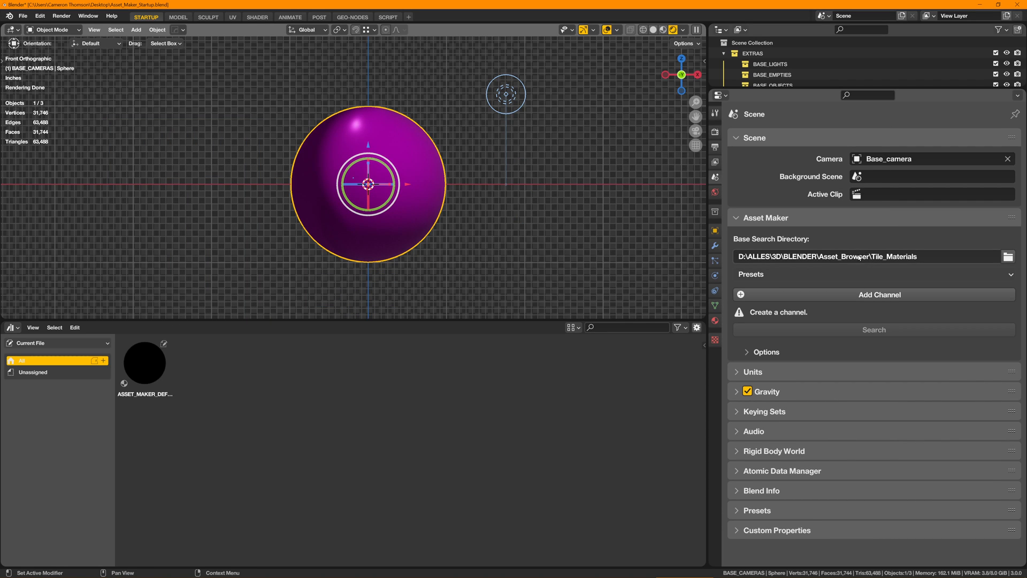
{"action": "mouse_move", "coordinate": [879, 294]}
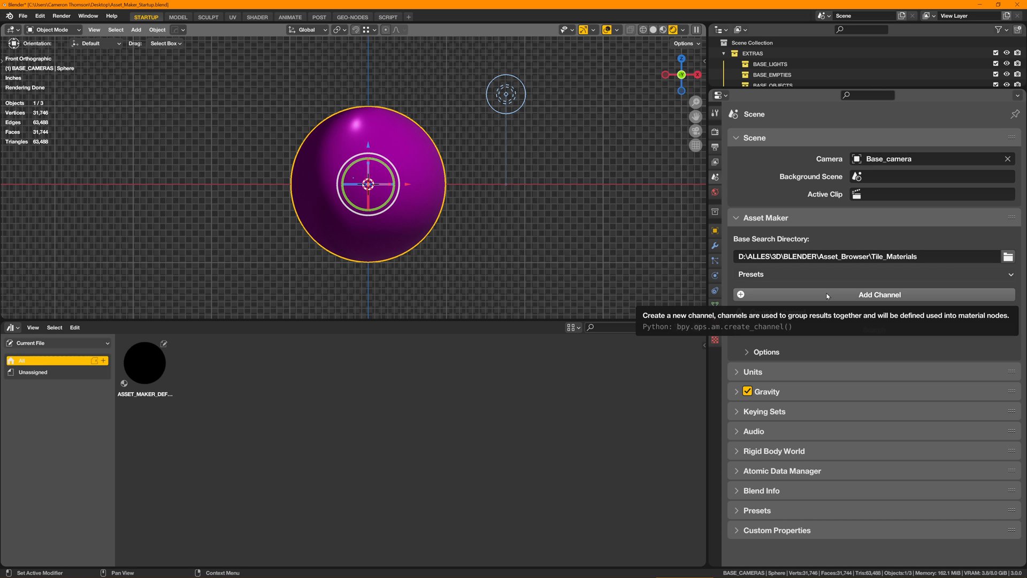
{"action": "left_click", "coordinate": [879, 294]}
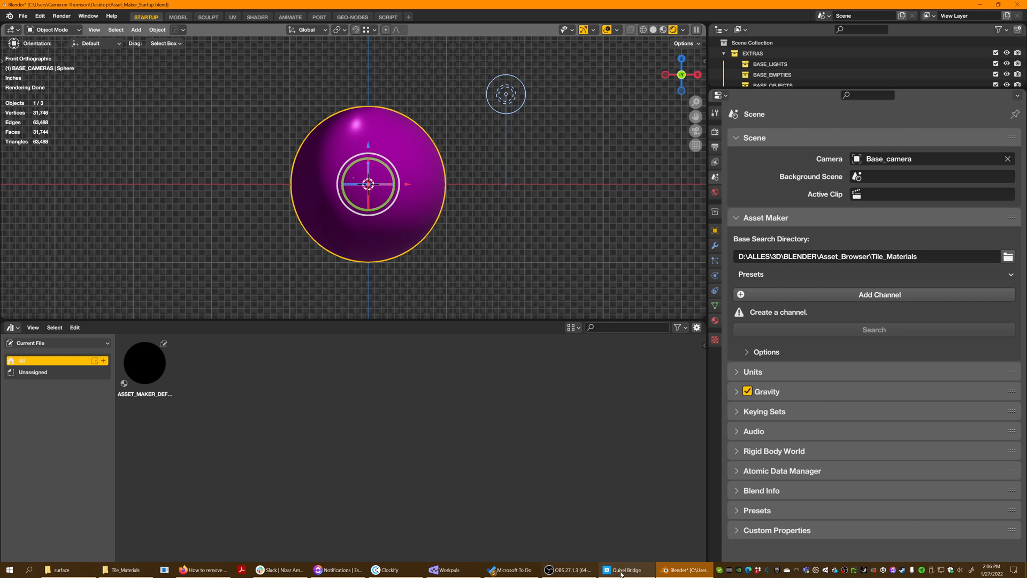
Browse the Surfaces > Tile material previews in Quixel Bridge.
{"action": "left_click", "coordinate": [622, 569]}
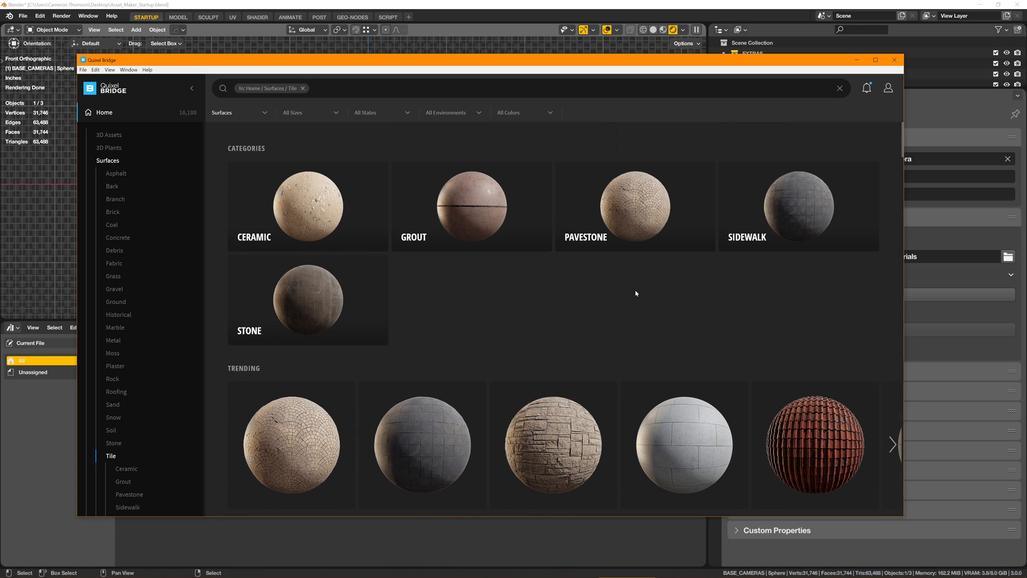
{"action": "scroll", "scroll_direction": "down", "scroll_amount": 3}
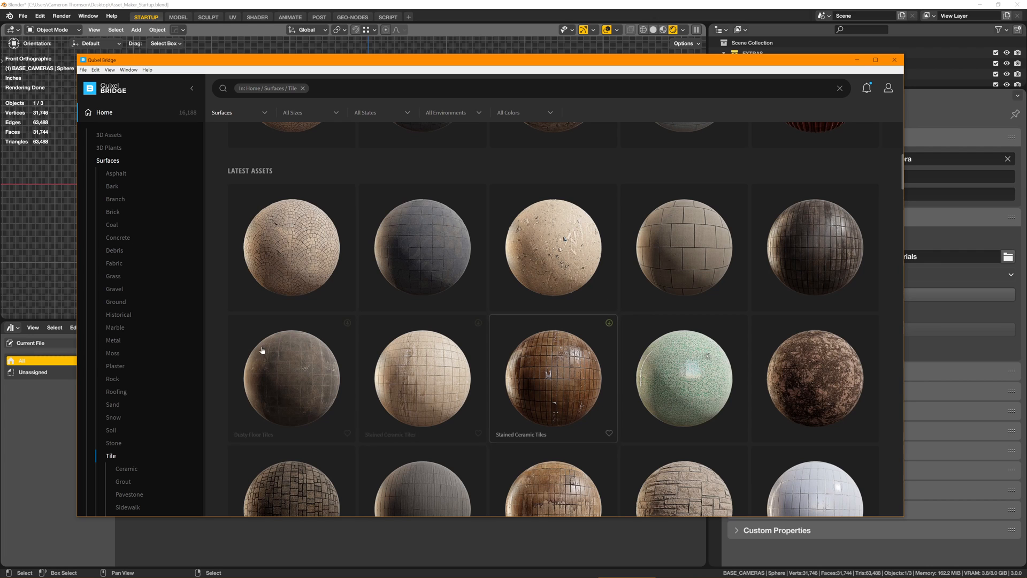
{"action": "scroll", "scroll_direction": "down", "scroll_amount": 3}
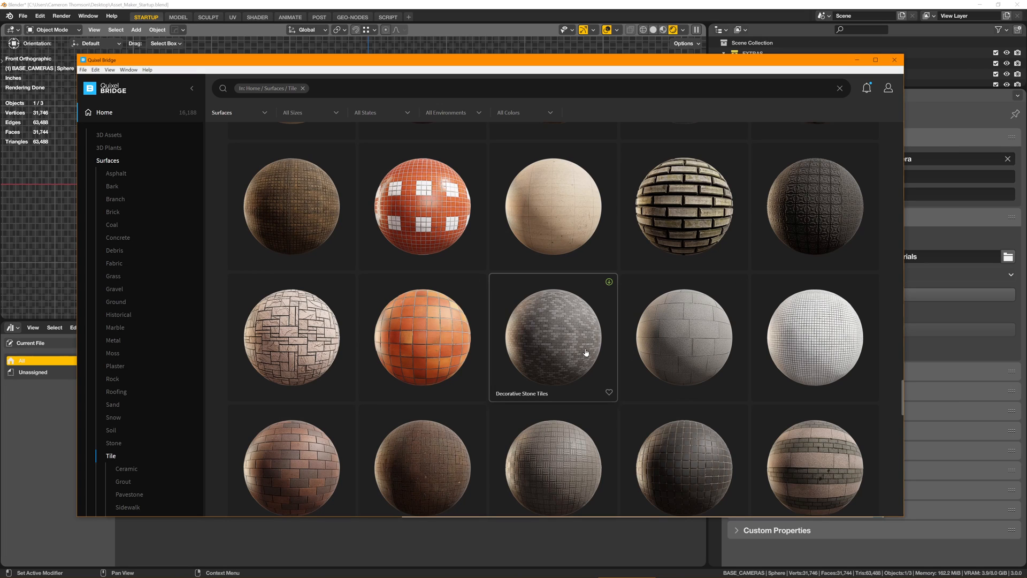
{"action": "mouse_move", "coordinate": [579, 356]}
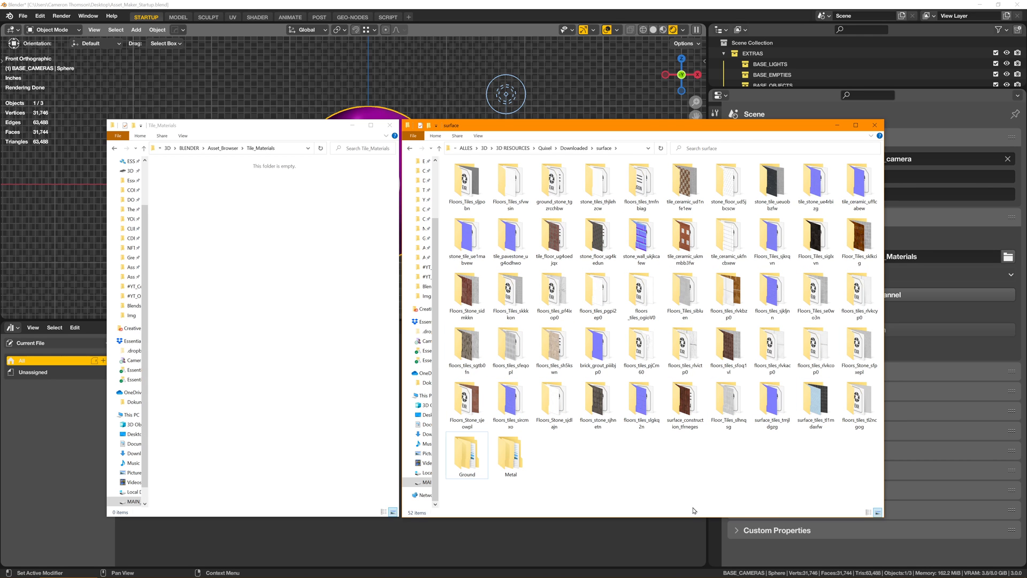
Move the 50 downloaded material folders into BLENDER\Asset_Browser\Tile_Materials.
{"action": "left_click", "coordinate": [859, 404]}
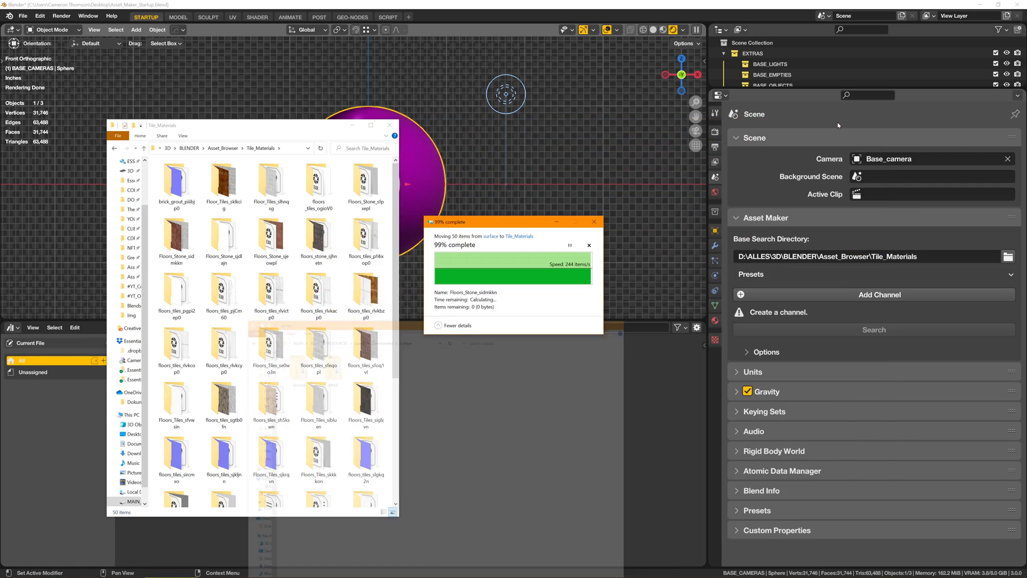
{"action": "left_click", "coordinate": [588, 245]}
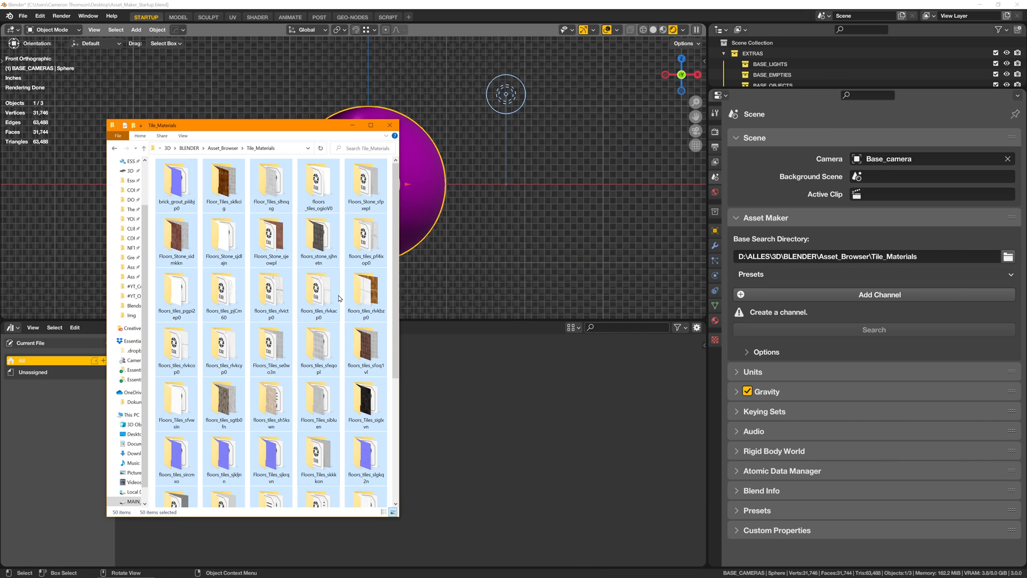
Show Asset Maker's Load, Save and Reload Presets options in Blender.
{"action": "scroll", "scroll_direction": "down", "scroll_amount": 3}
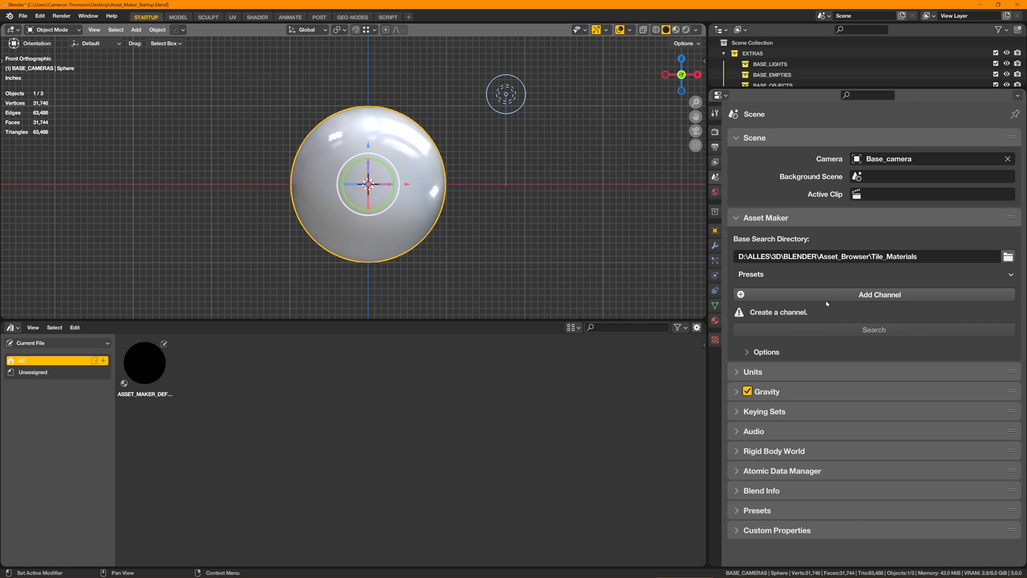
{"action": "mouse_move", "coordinate": [879, 294]}
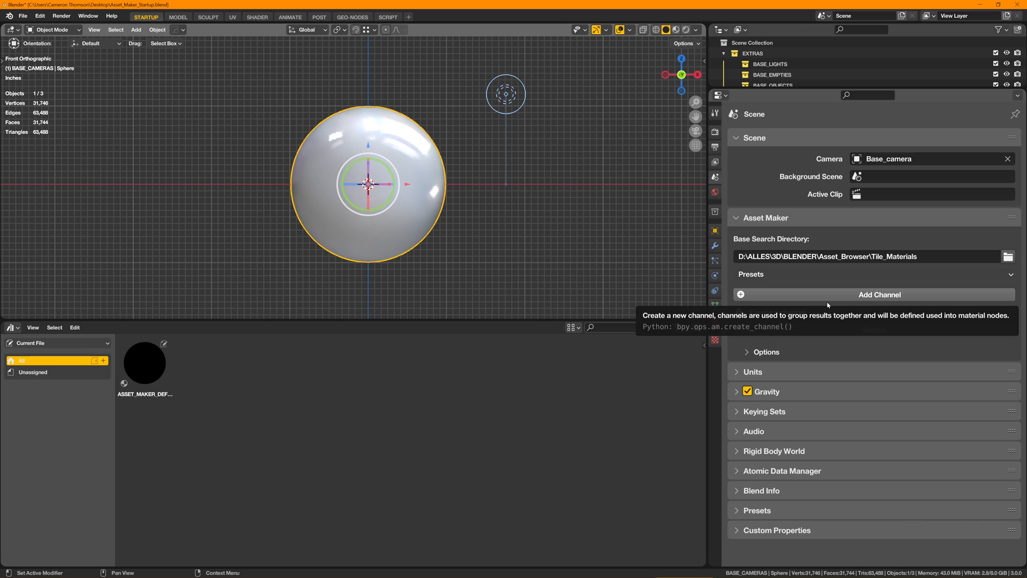
{"action": "mouse_move", "coordinate": [826, 305]}
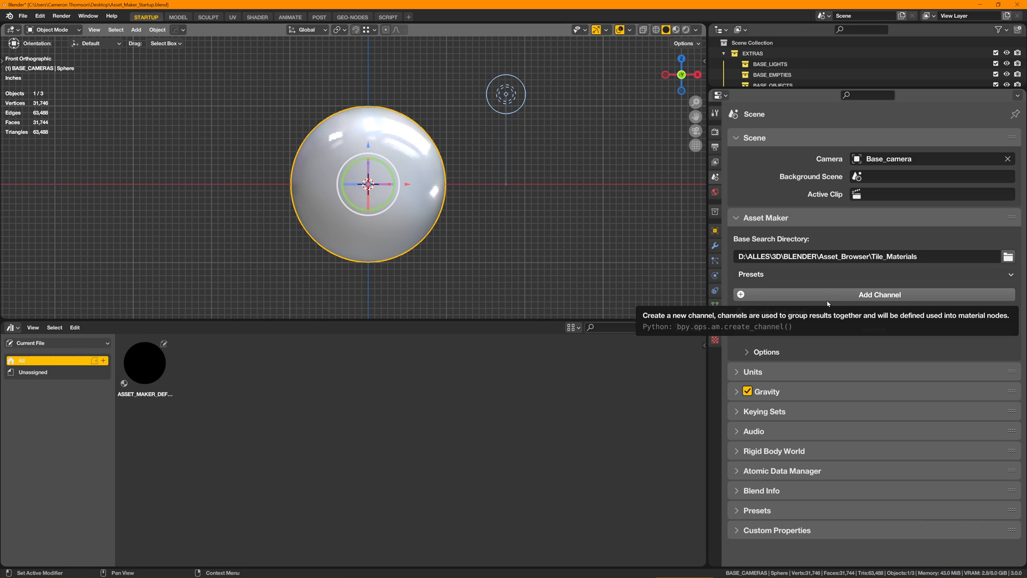
{"action": "left_click", "coordinate": [750, 274]}
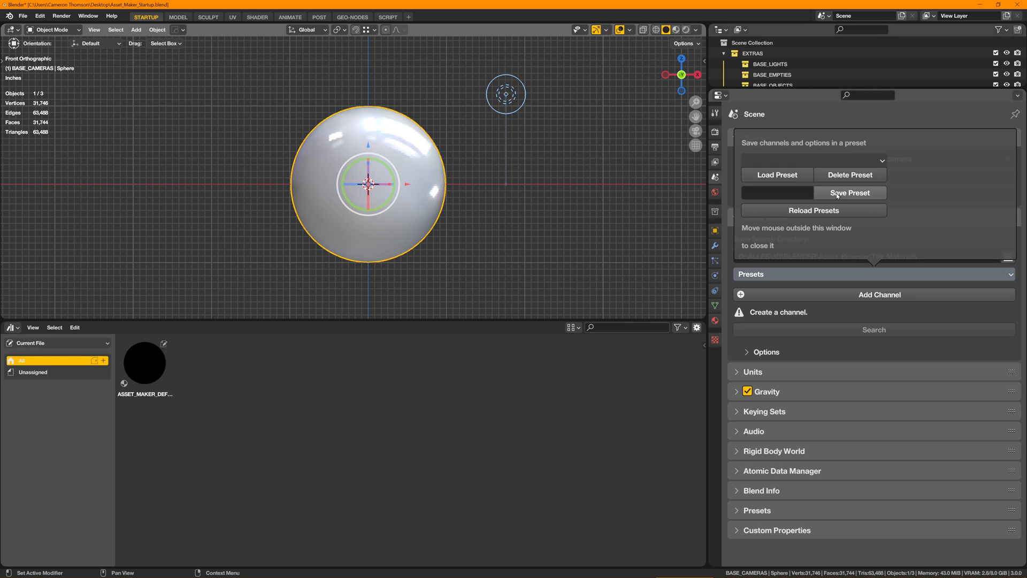
{"action": "mouse_move", "coordinate": [813, 210]}
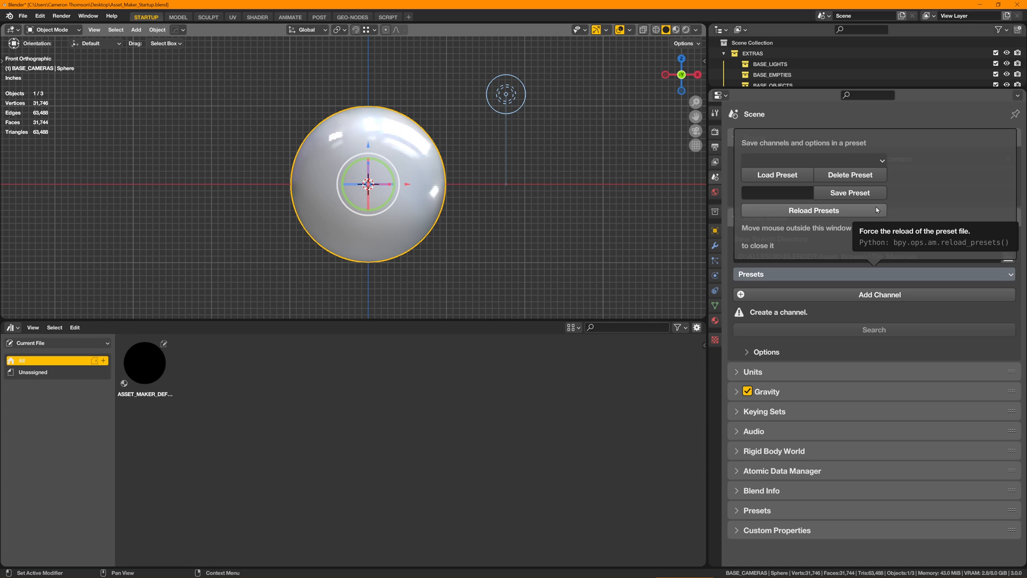
{"action": "mouse_move", "coordinate": [926, 193]}
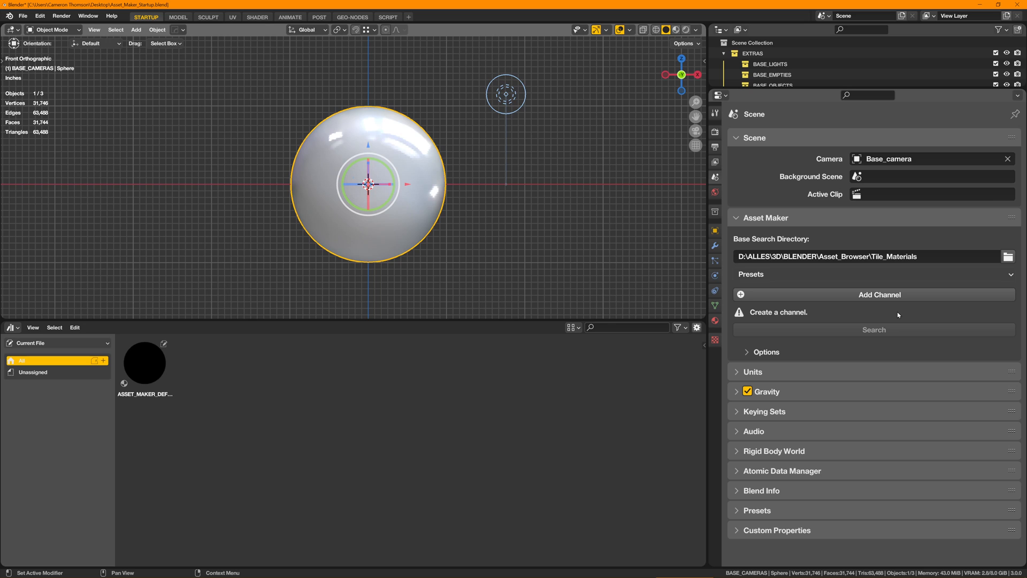
Add Channel three times to create three empty Diffuse channels.
{"action": "left_click", "coordinate": [879, 294]}
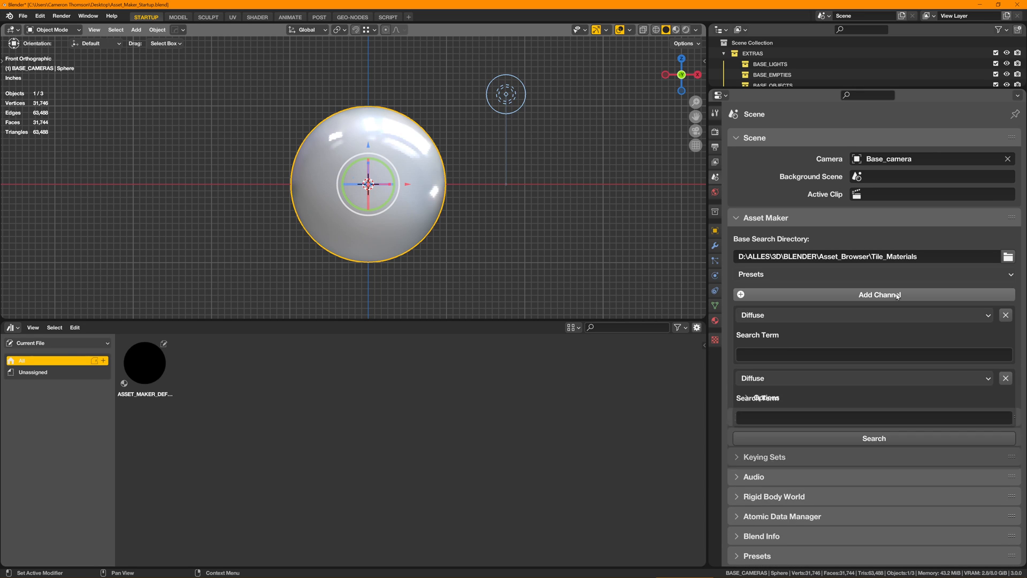
{"action": "left_click", "coordinate": [879, 294]}
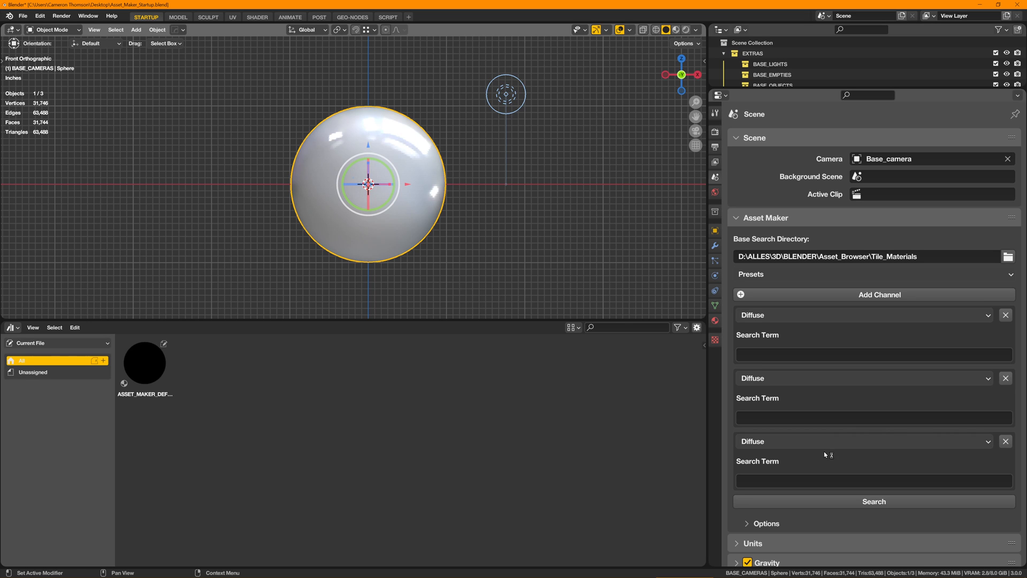
{"action": "left_click", "coordinate": [62, 569]}
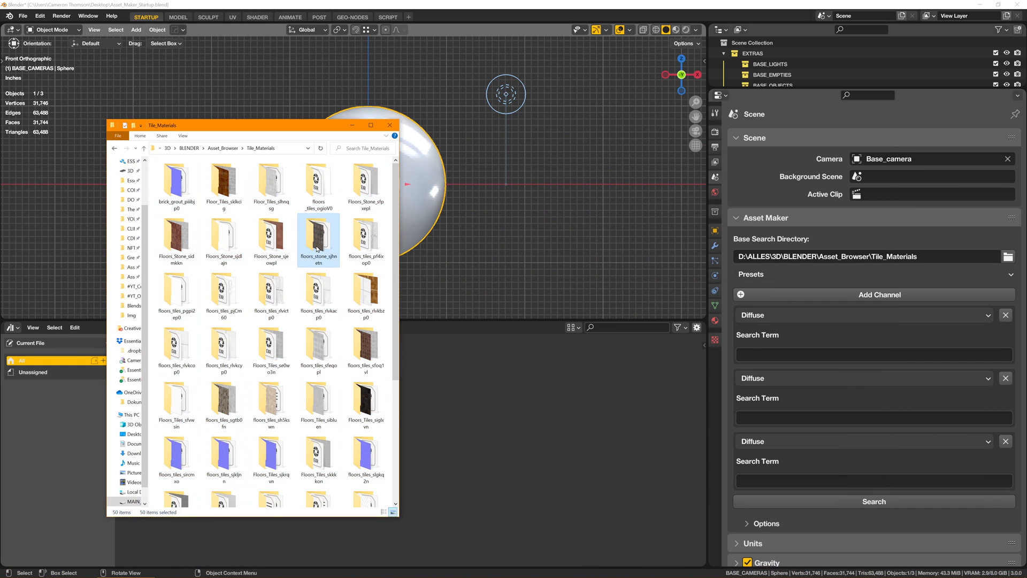
Open floors_stone_sjhnetn and inspect how the Normal and Albedo maps are named.
{"action": "double_click", "coordinate": [318, 239]}
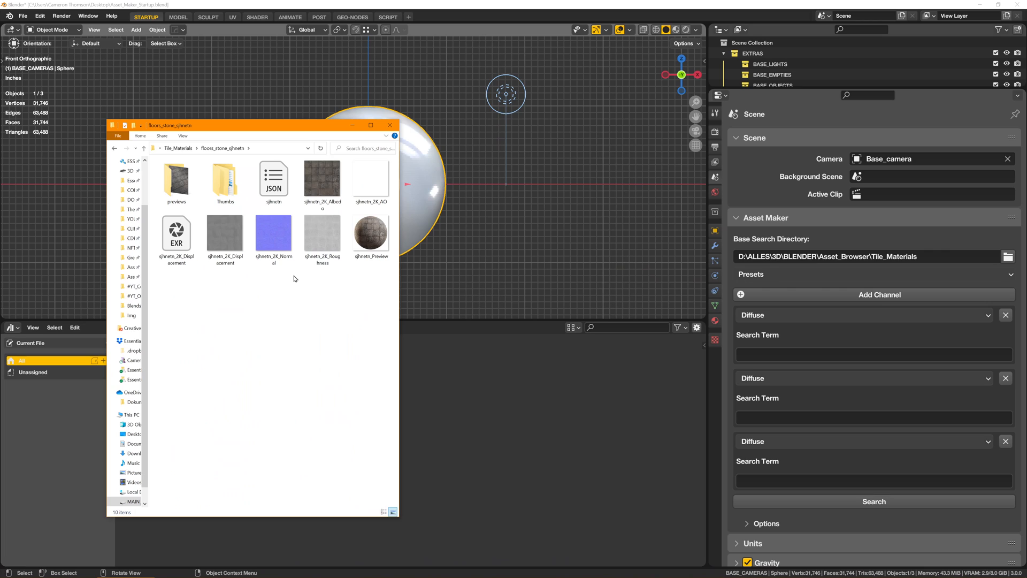
{"action": "left_click", "coordinate": [273, 234]}
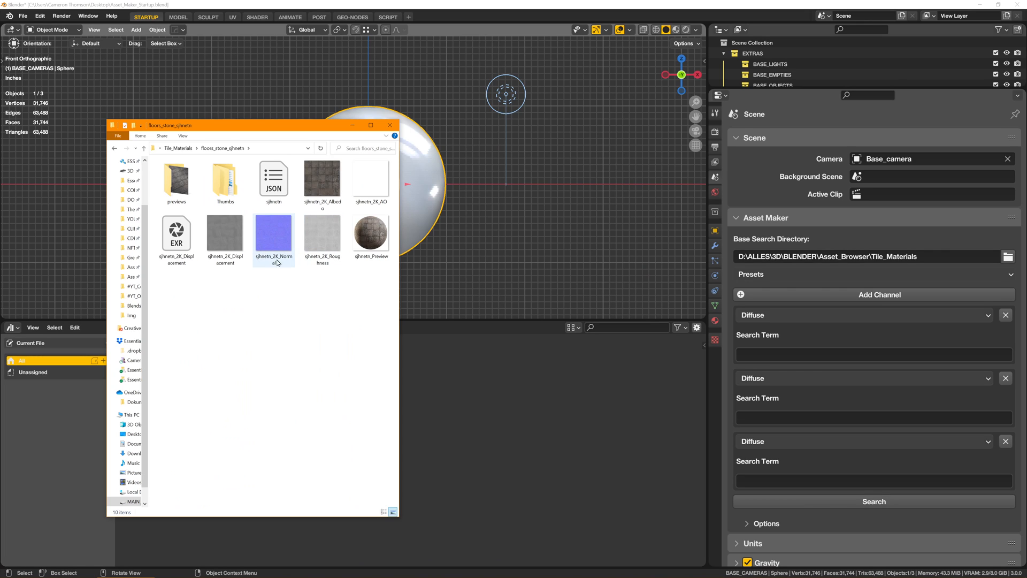
{"action": "mouse_move", "coordinate": [273, 236]}
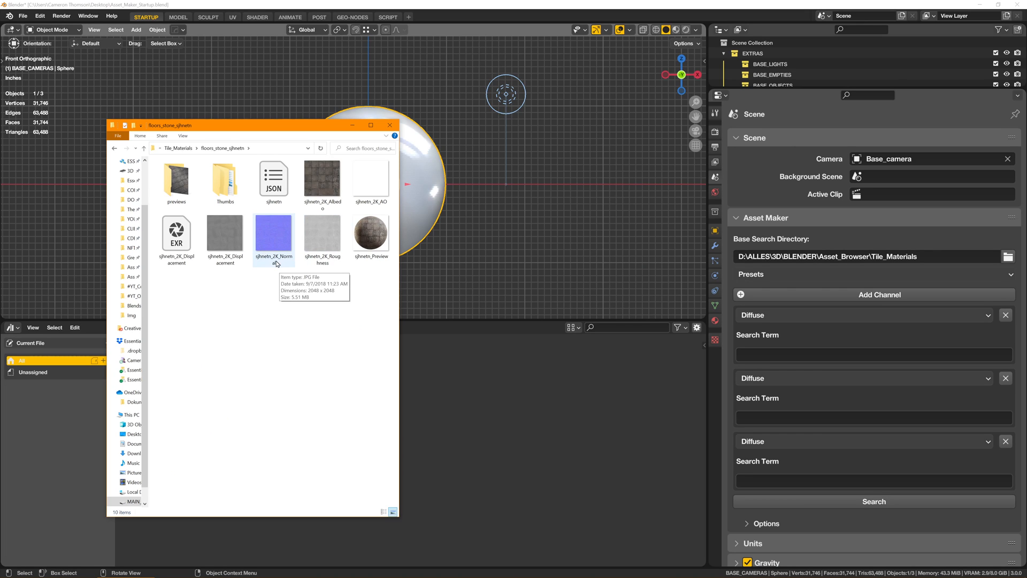
{"action": "mouse_move", "coordinate": [224, 236]}
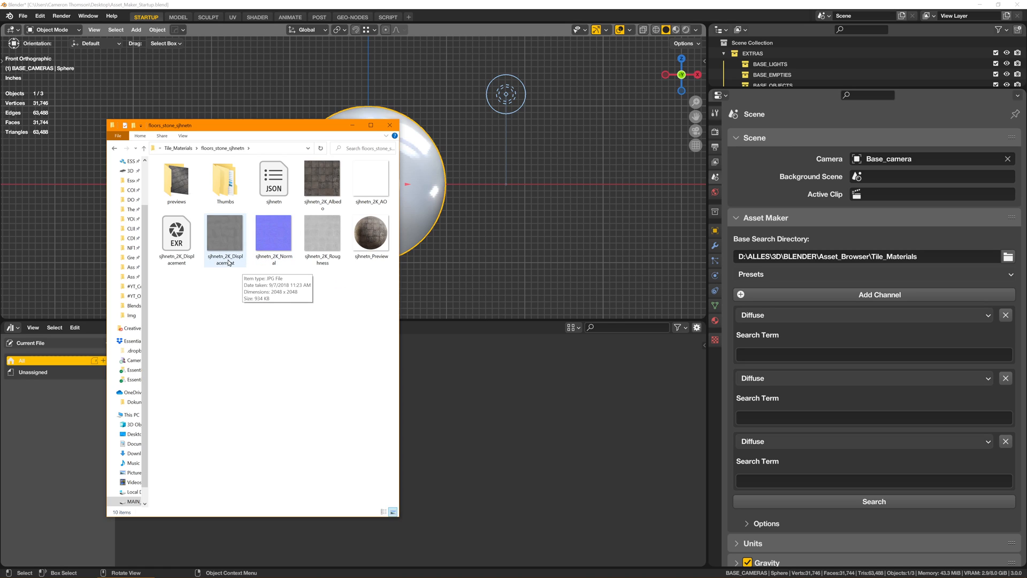
{"action": "mouse_move", "coordinate": [235, 267]}
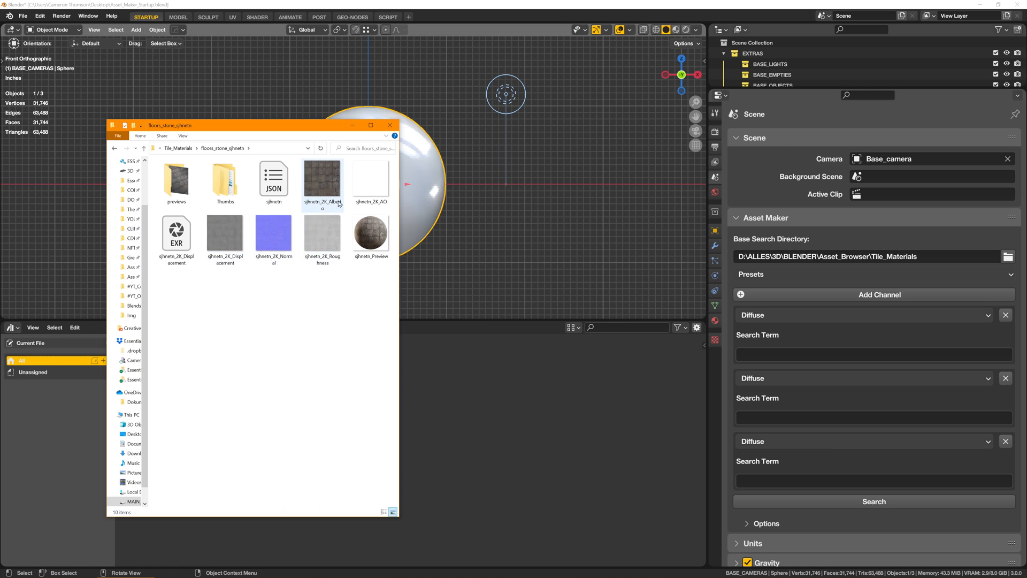
{"action": "left_click", "coordinate": [321, 235]}
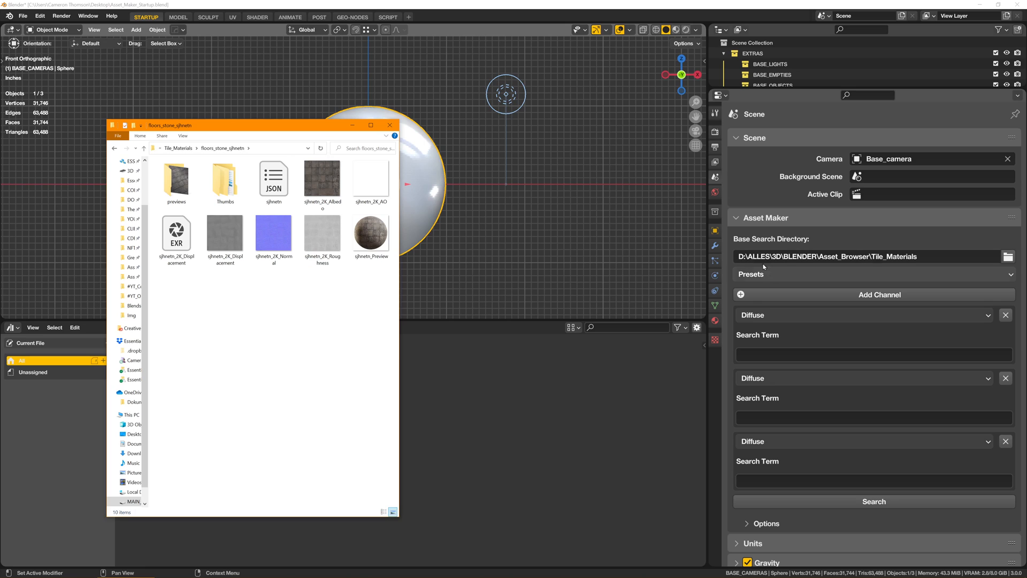
{"action": "mouse_move", "coordinate": [777, 275]}
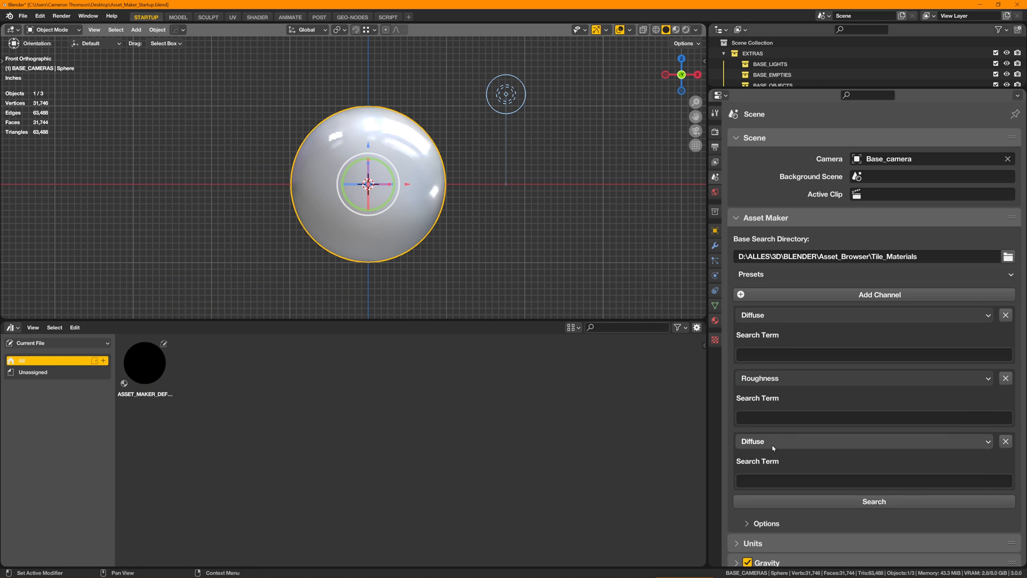
Make the channels Diffuse, Roughness, Normal Map with search terms _Albedo, _Roughness, _Normal.
{"action": "left_click", "coordinate": [861, 440]}
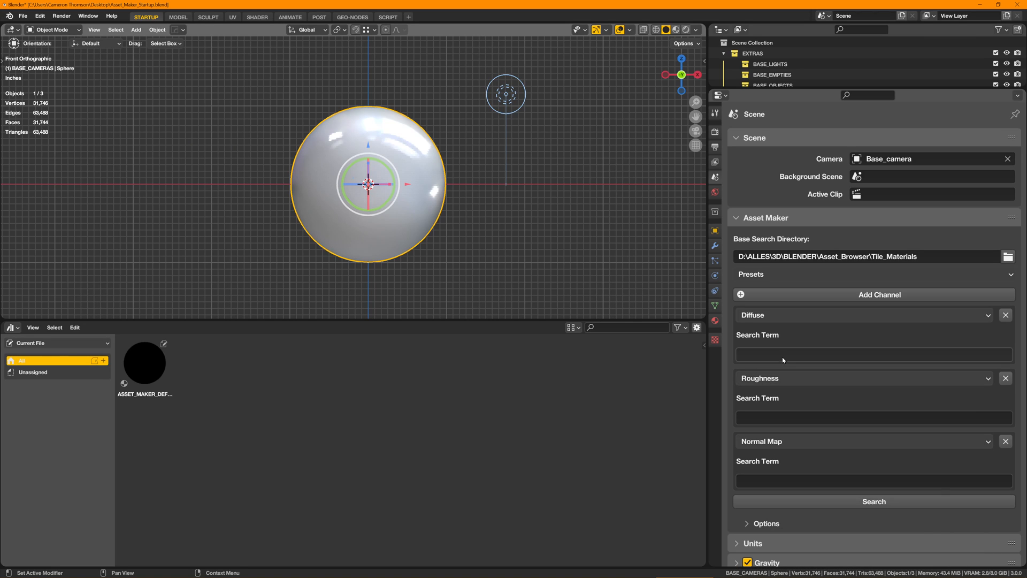
{"action": "left_click", "coordinate": [873, 354]}
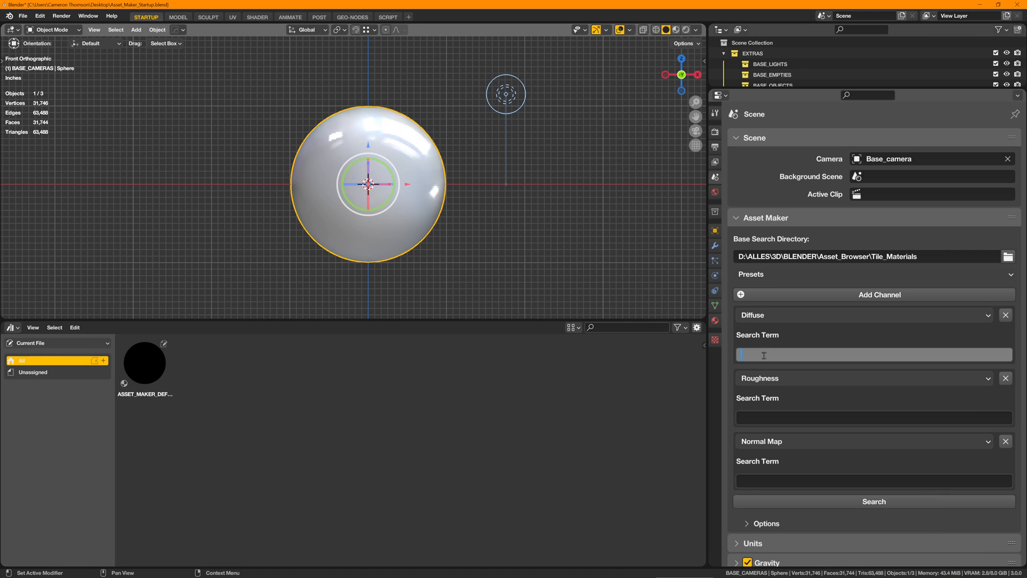
{"action": "type", "text": "Albedo"}
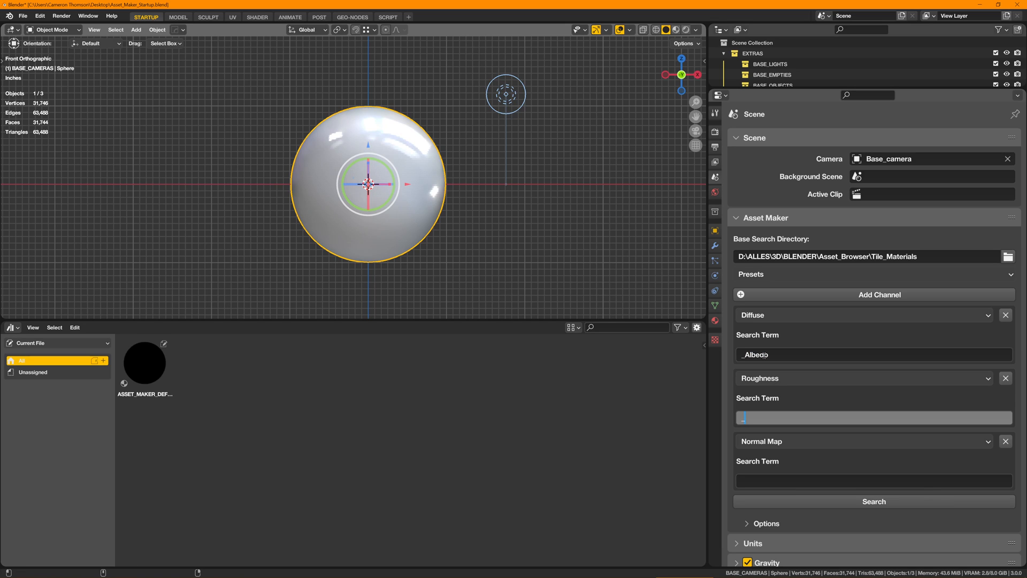
{"action": "type", "text": "_Roughnes"}
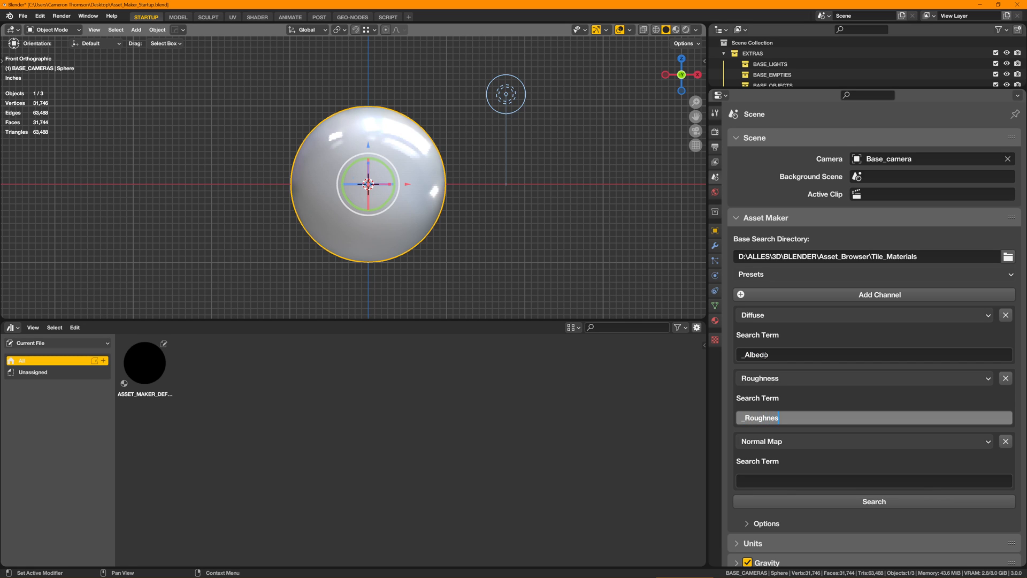
{"action": "type", "text": "_Normal"}
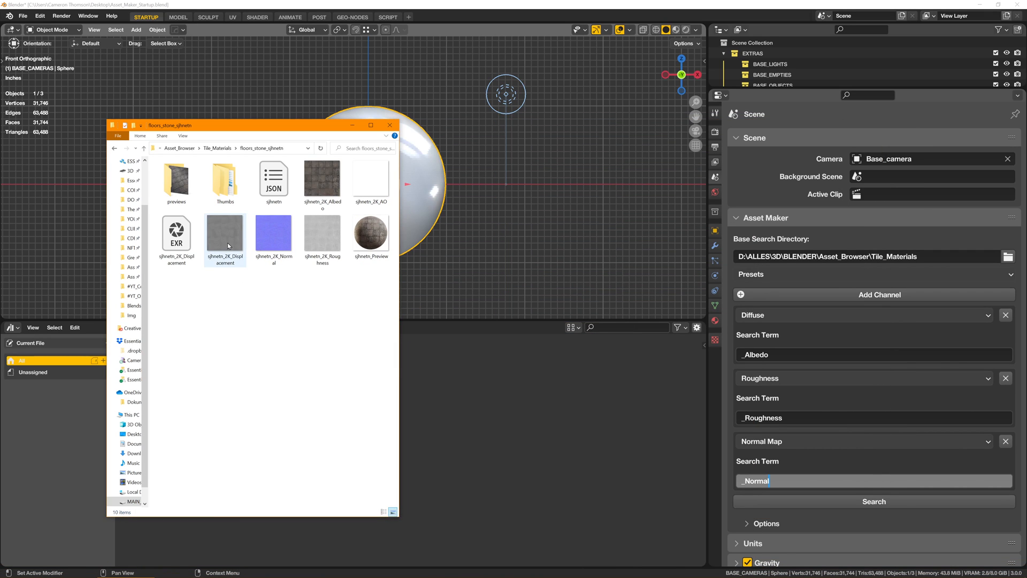
Check the Displacement and Albedo file names, then close the floors_stone texture window.
{"action": "left_click", "coordinate": [322, 232]}
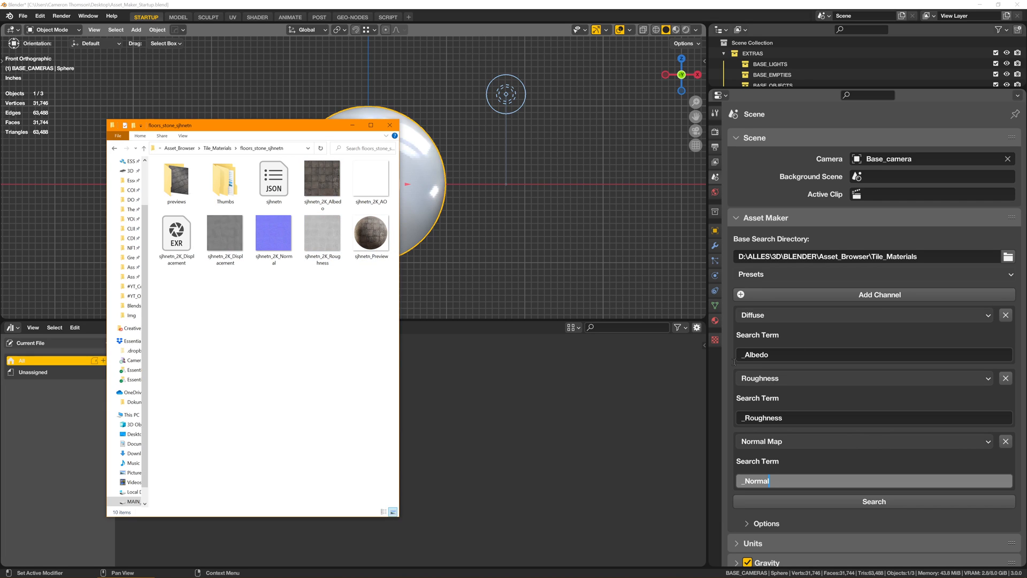
{"action": "left_click", "coordinate": [322, 178]}
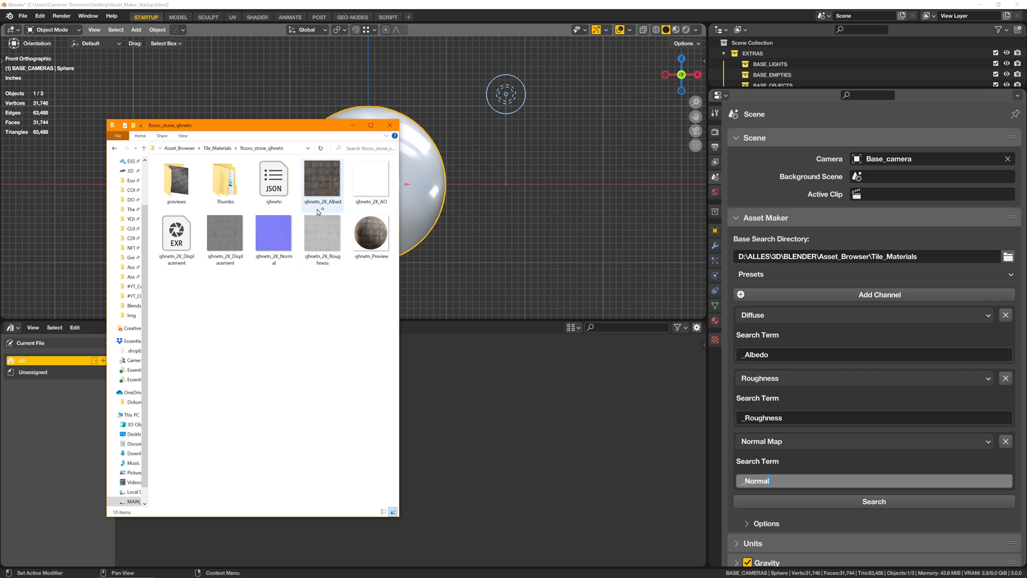
{"action": "mouse_move", "coordinate": [274, 233]}
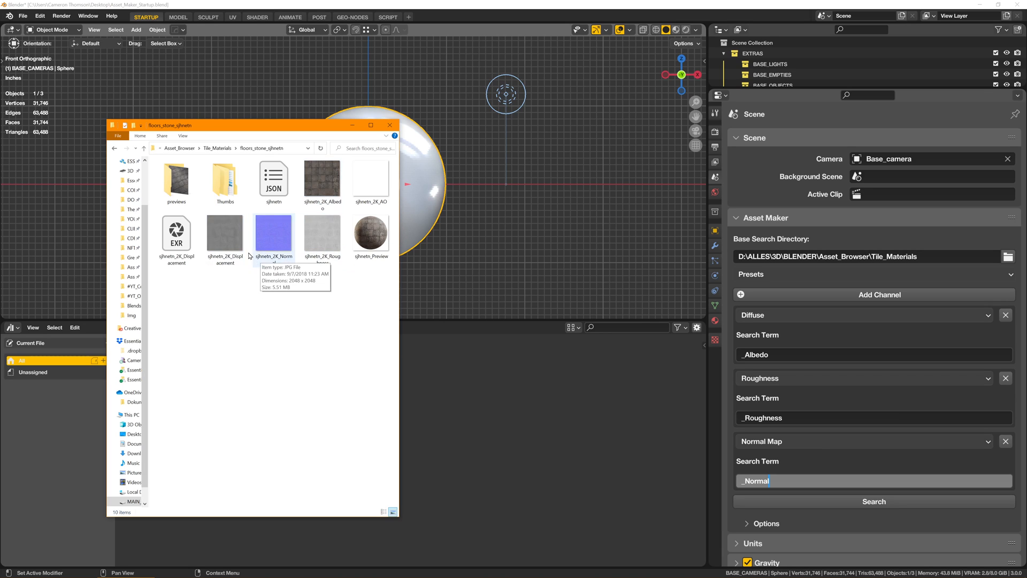
{"action": "mouse_move", "coordinate": [285, 298]}
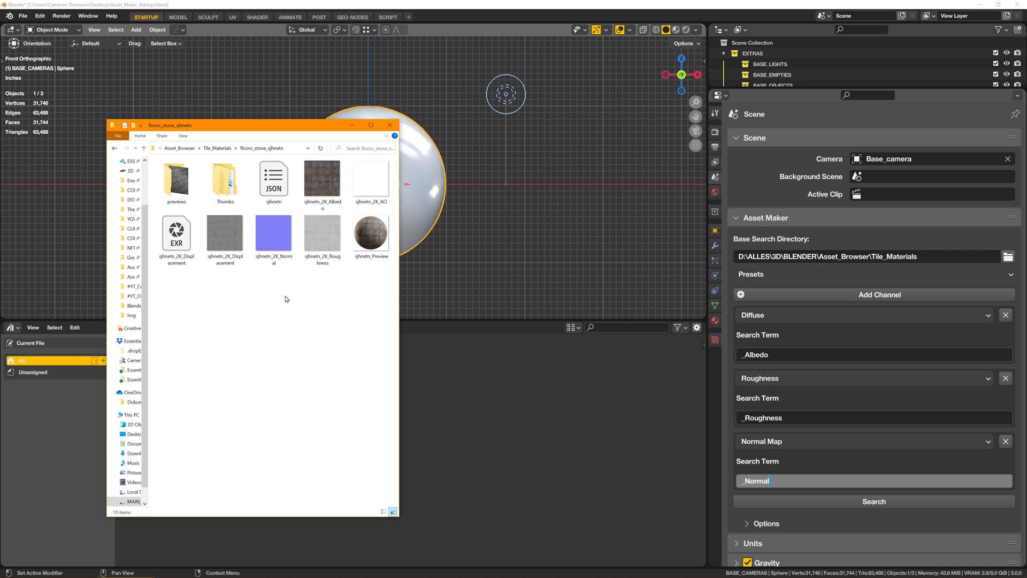
{"action": "mouse_move", "coordinate": [286, 295]}
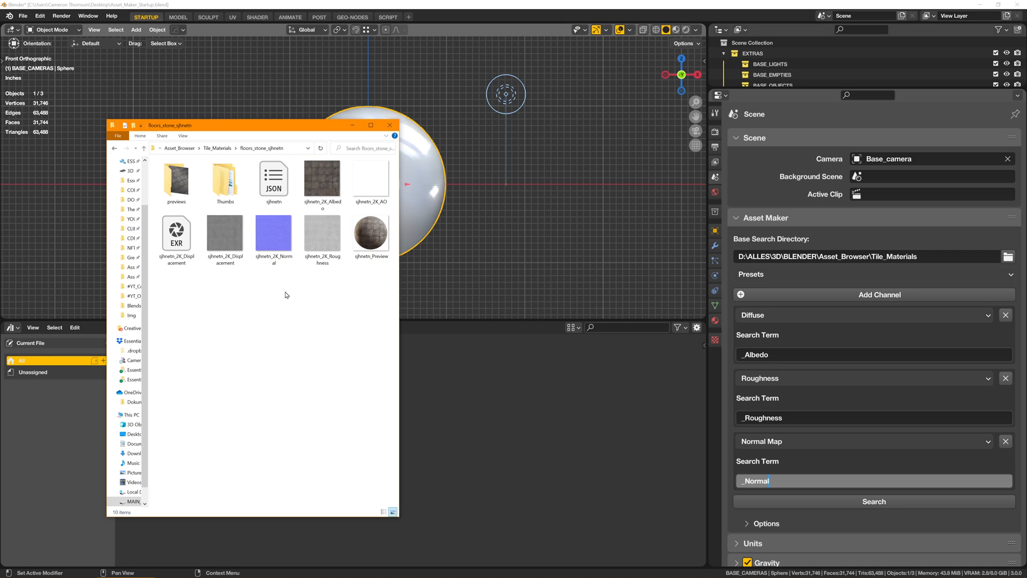
{"action": "mouse_move", "coordinate": [257, 288]}
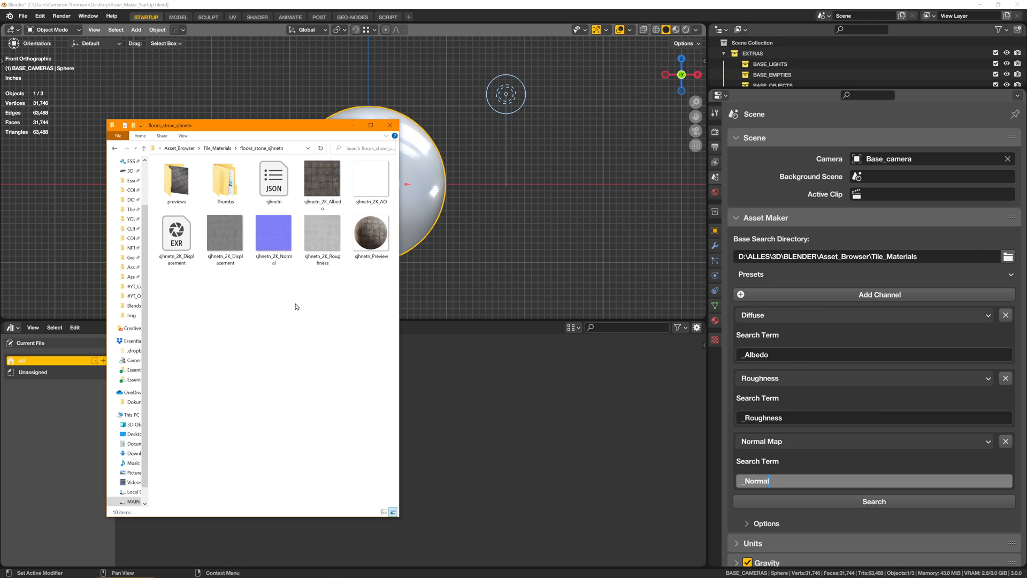
{"action": "mouse_move", "coordinate": [361, 376]}
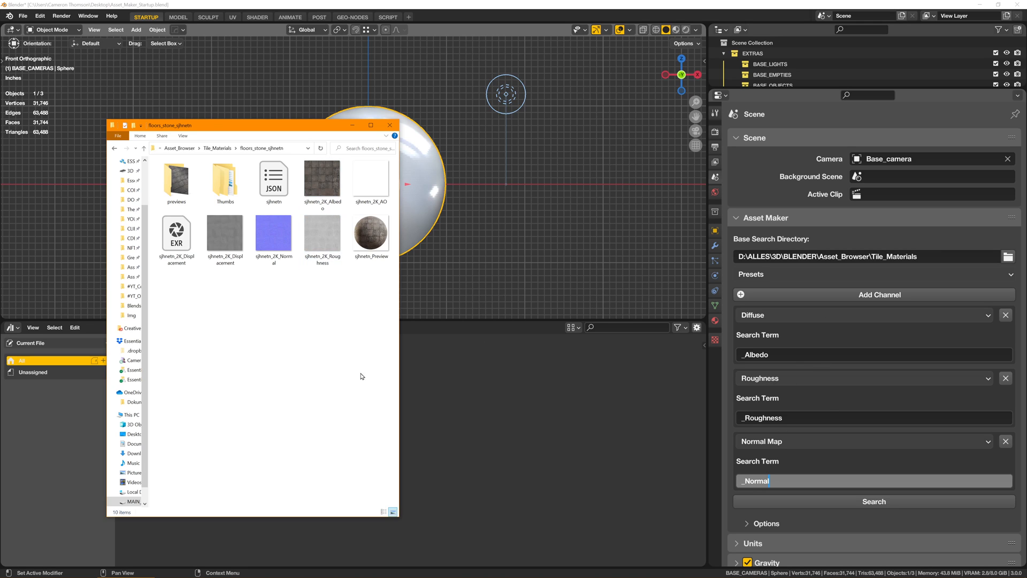
{"action": "mouse_move", "coordinate": [353, 125]}
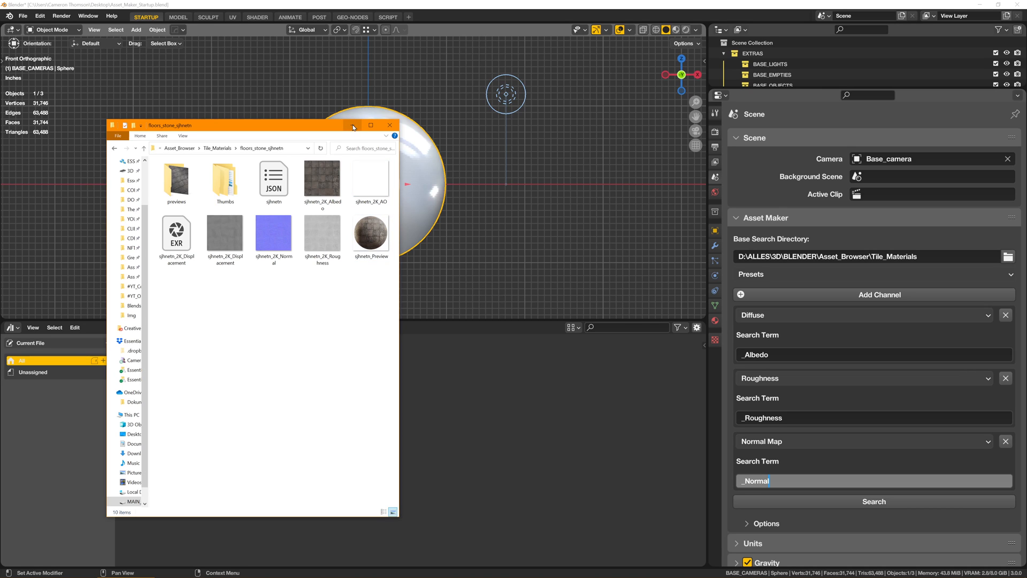
{"action": "left_click", "coordinate": [390, 125]}
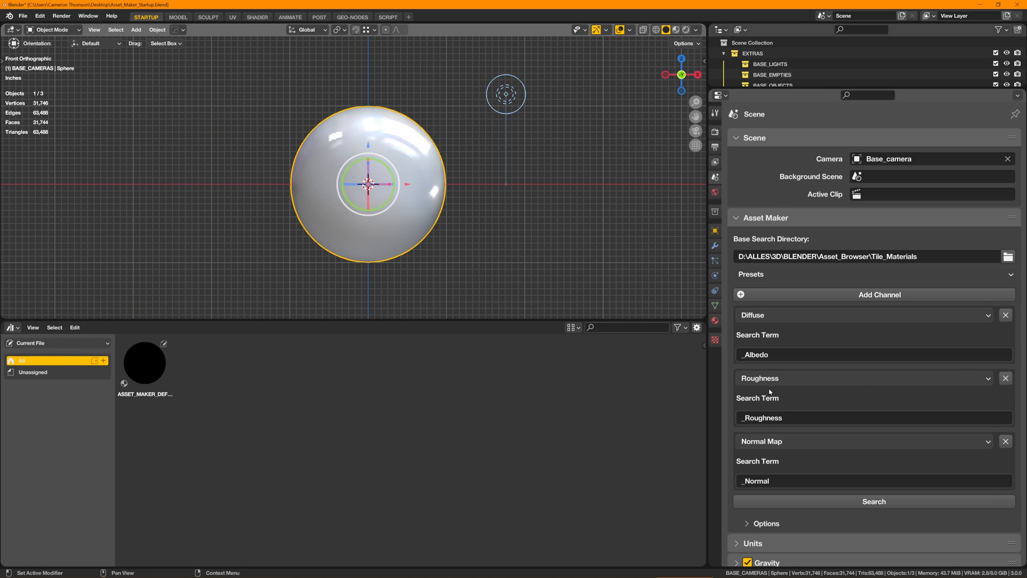
{"action": "mouse_move", "coordinate": [805, 410]}
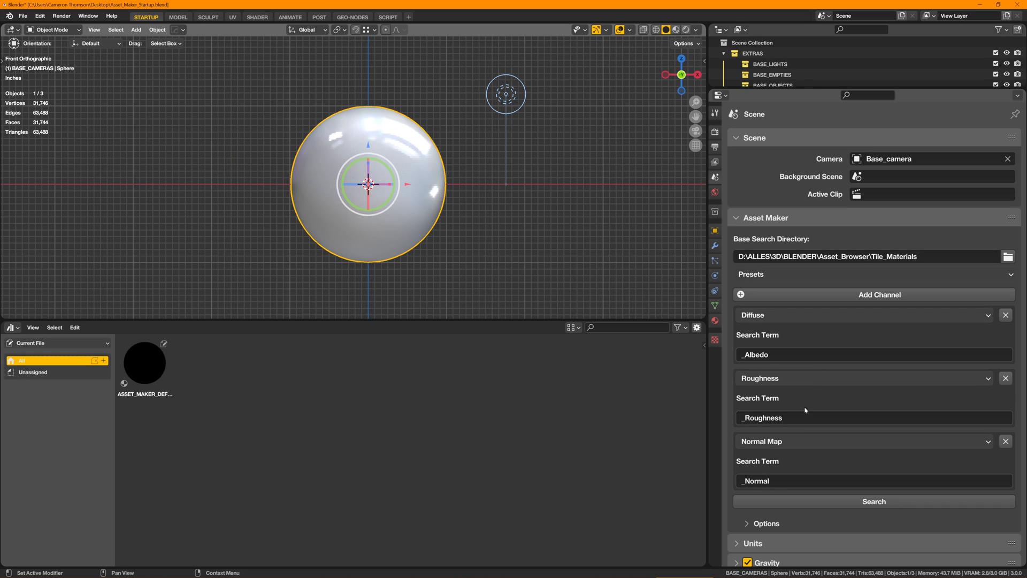
Scroll the Properties panel down to reveal Asset Maker's Options settings.
{"action": "scroll", "scroll_direction": "down", "scroll_amount": 3}
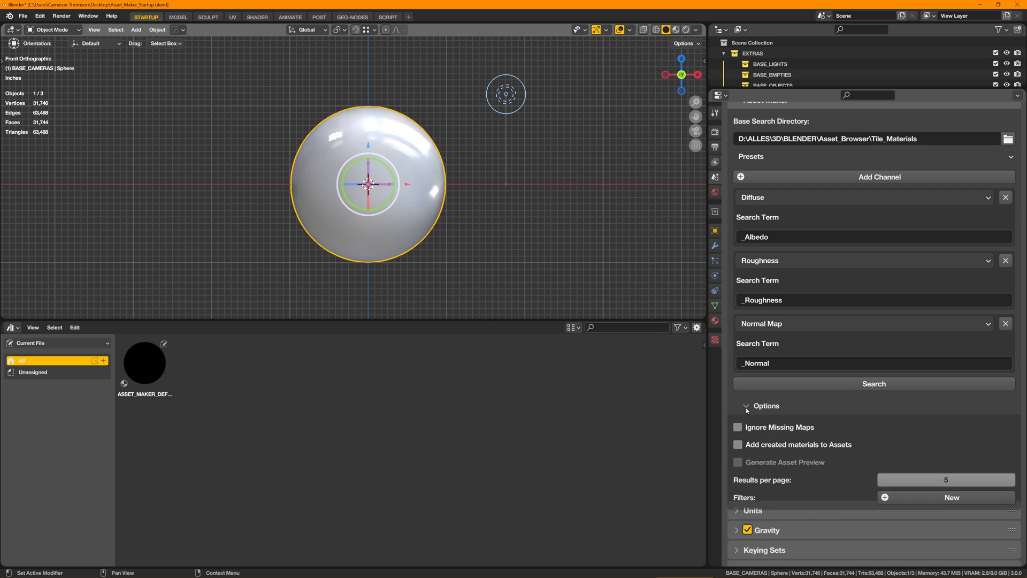
{"action": "scroll", "scroll_direction": "down", "scroll_amount": 3}
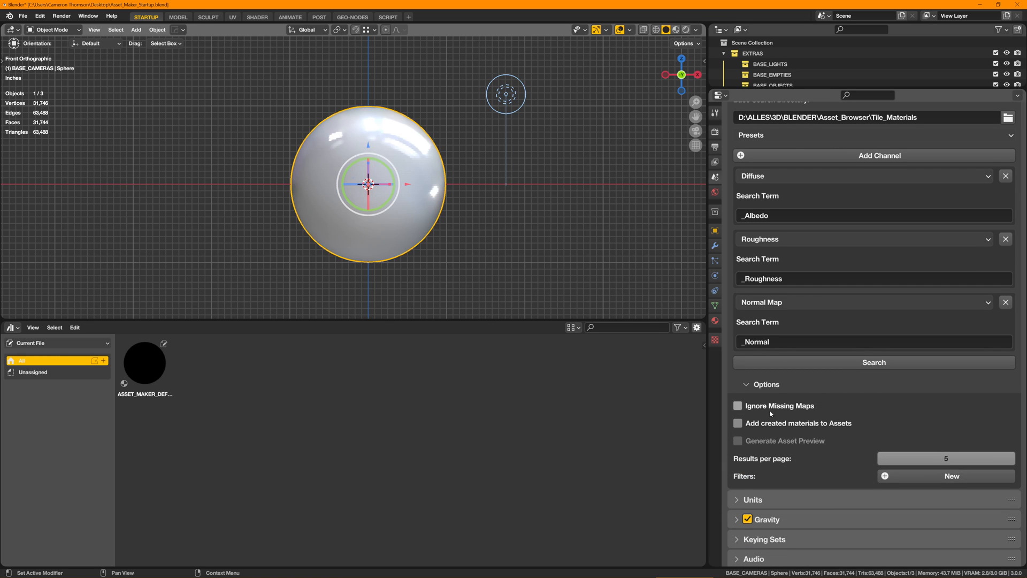
{"action": "mouse_move", "coordinate": [781, 414]}
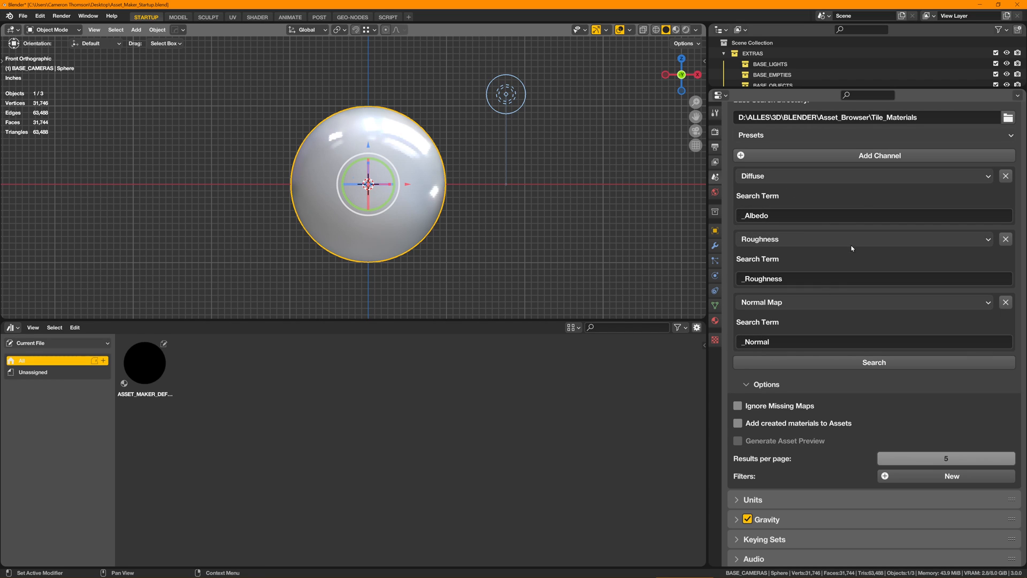
{"action": "mouse_move", "coordinate": [803, 301]}
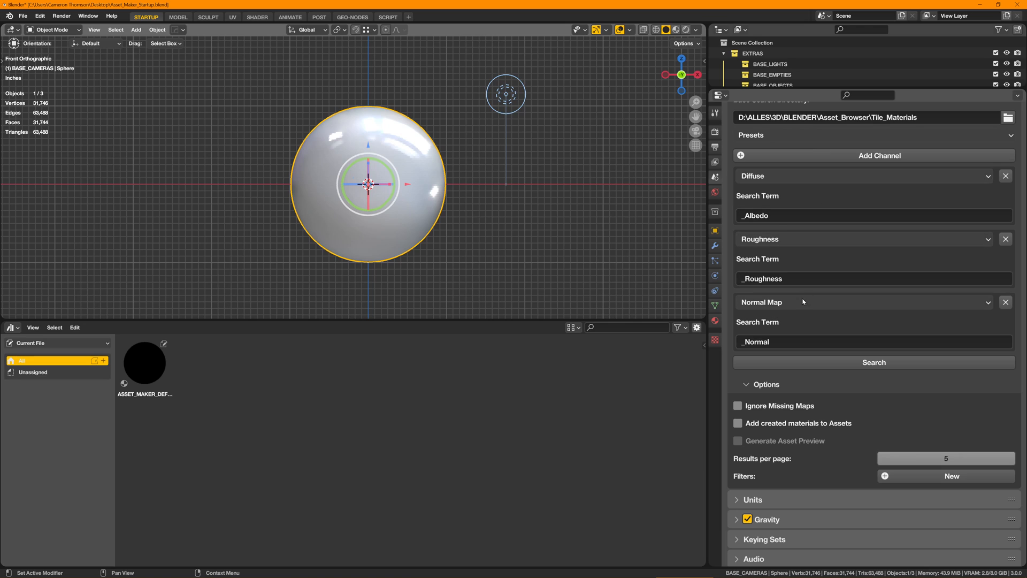
Leave Ignore Missing Maps off, enable Add to Assets and Generate Asset Preview, and set 3 results per page.
{"action": "left_click", "coordinate": [737, 406]}
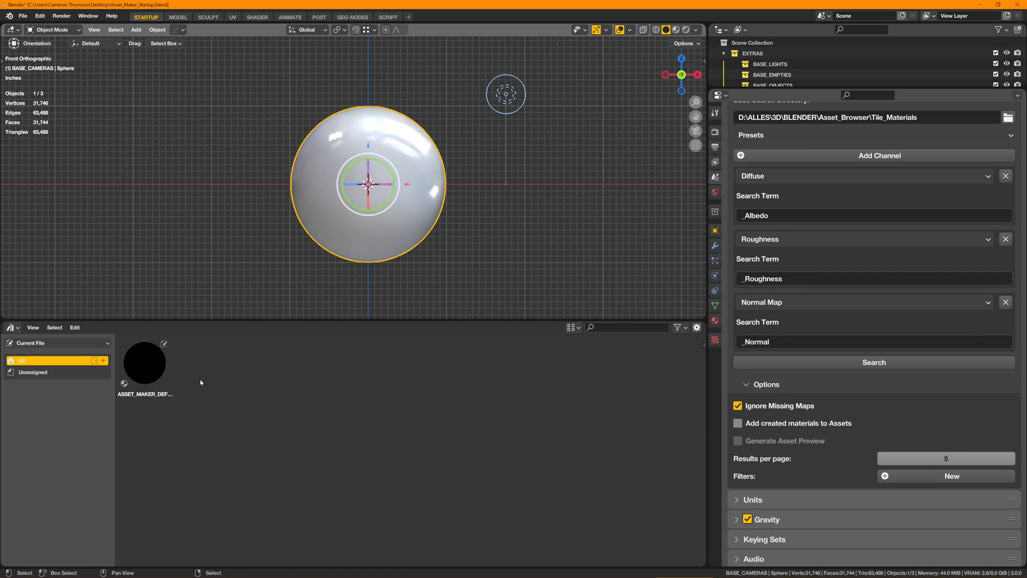
{"action": "mouse_move", "coordinate": [493, 414]}
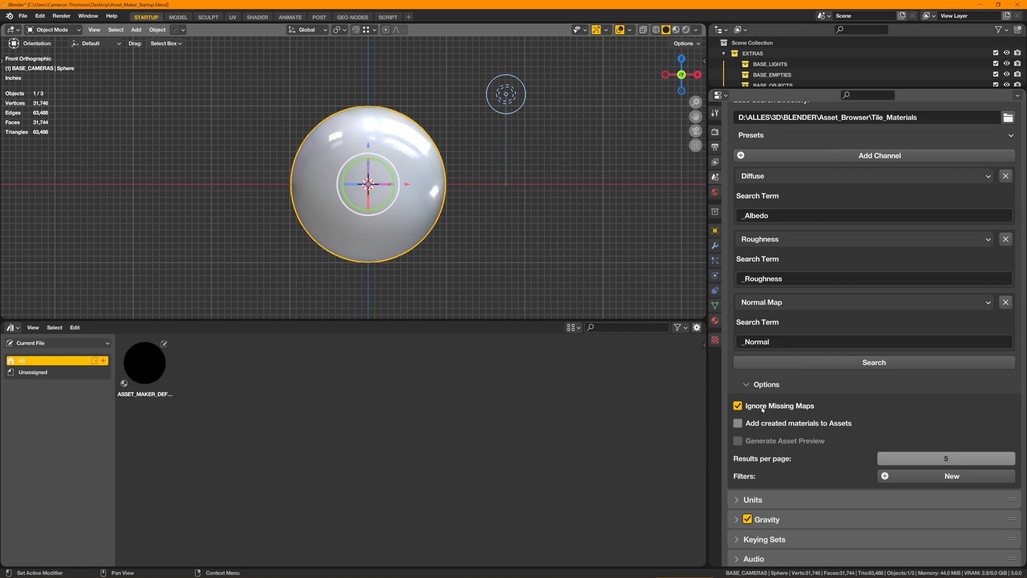
{"action": "left_click", "coordinate": [738, 406]}
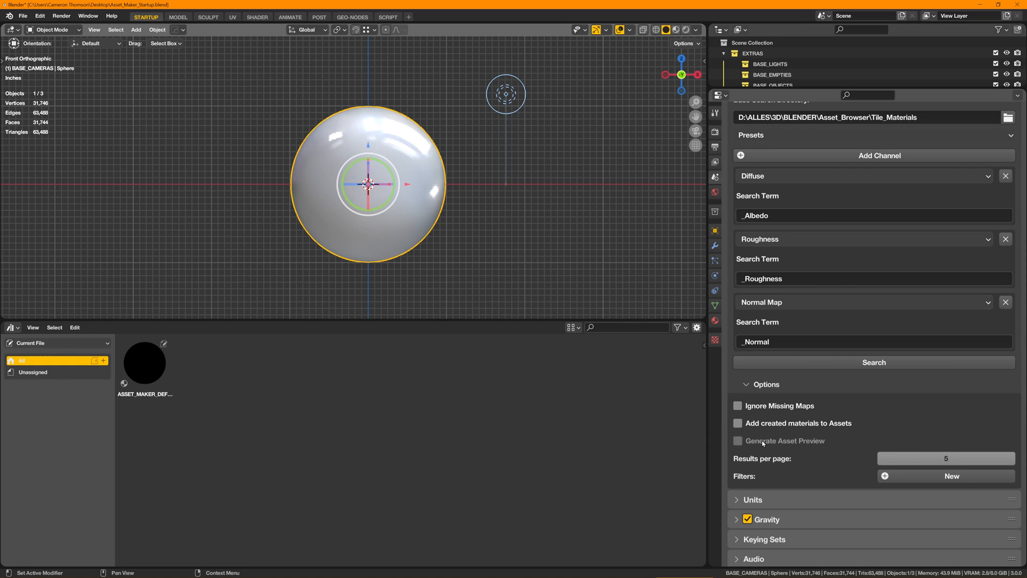
{"action": "mouse_move", "coordinate": [738, 423]}
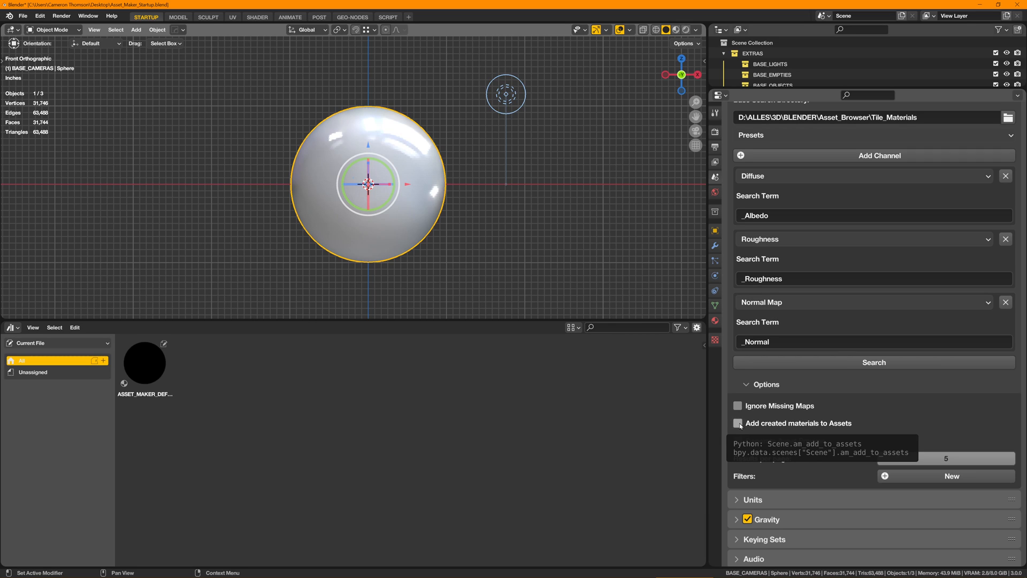
{"action": "left_click", "coordinate": [738, 423]}
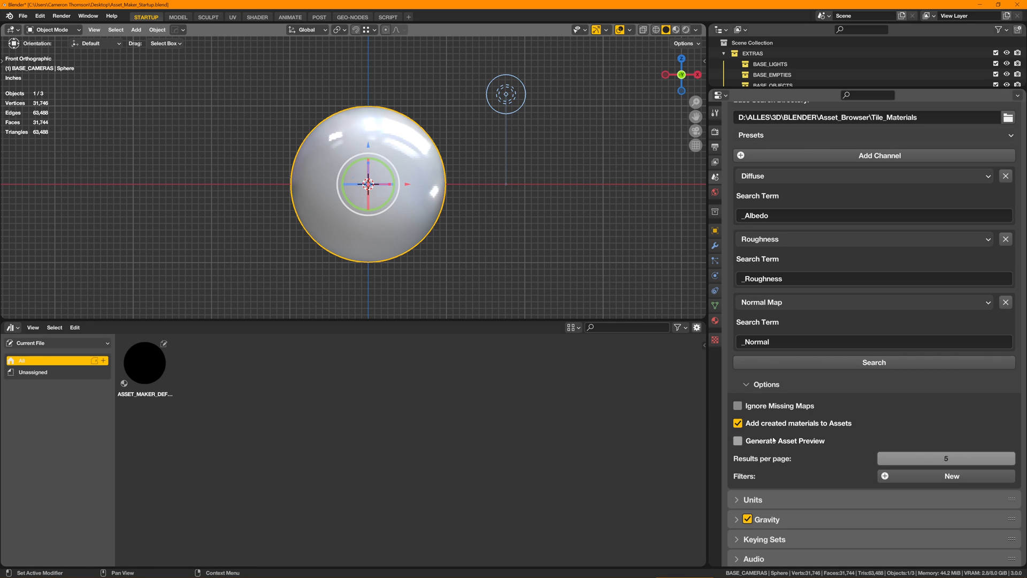
{"action": "left_click", "coordinate": [738, 440]}
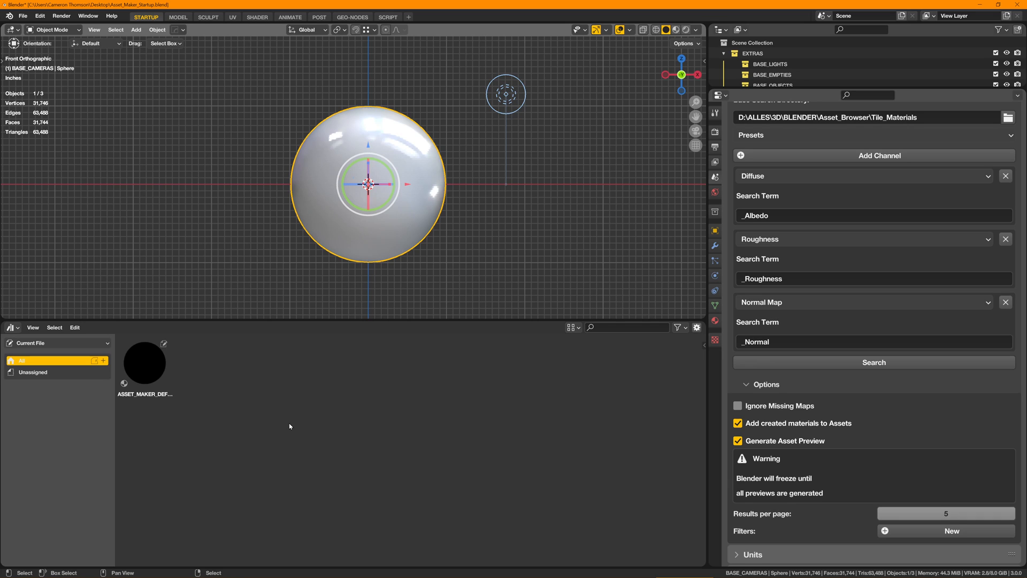
{"action": "mouse_move", "coordinate": [676, 477]}
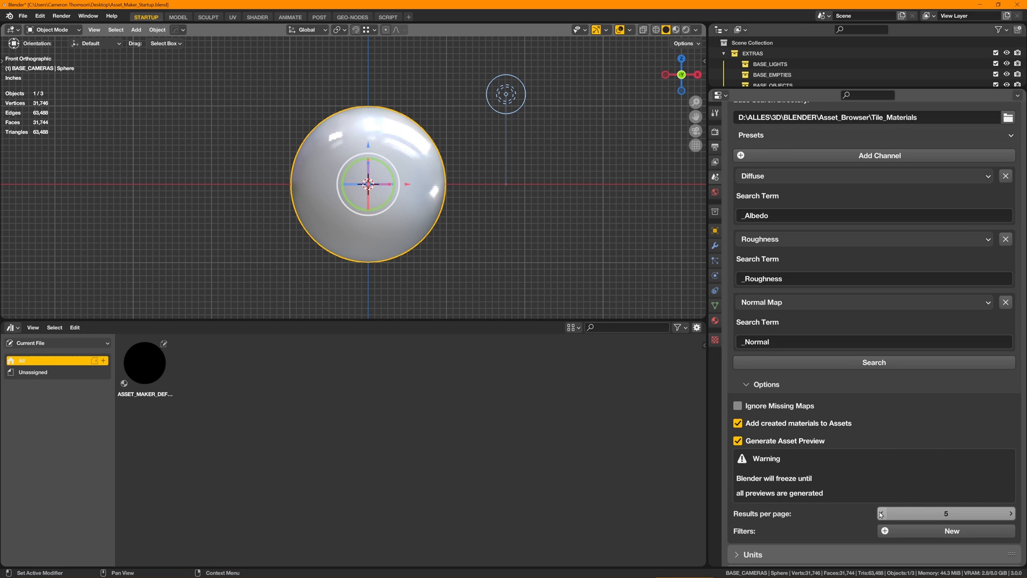
{"action": "left_click", "coordinate": [881, 513]}
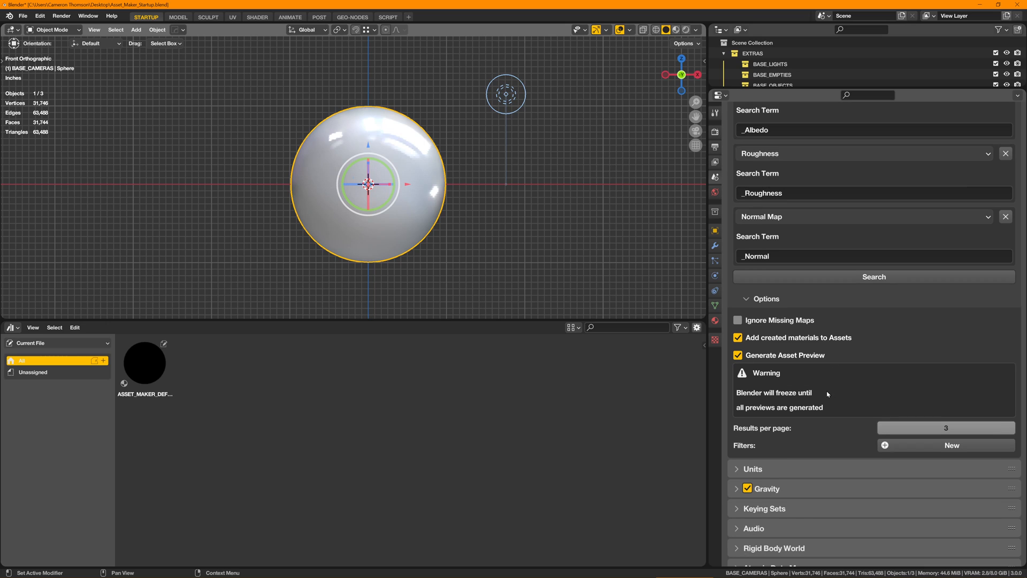
{"action": "mouse_move", "coordinate": [899, 449]}
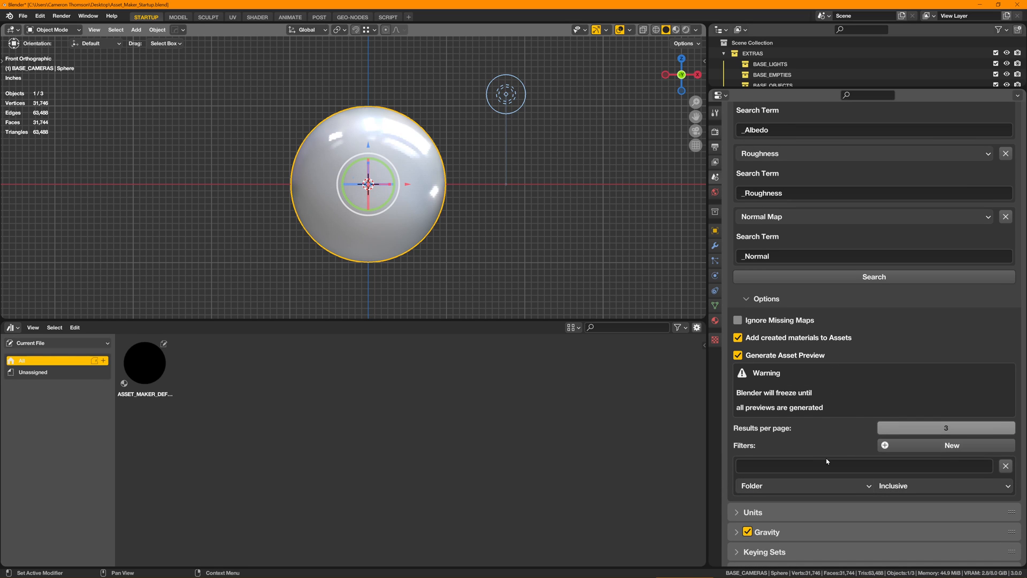
Add an inclusive File filter with the text '2K'.
{"action": "left_click", "coordinate": [802, 485]}
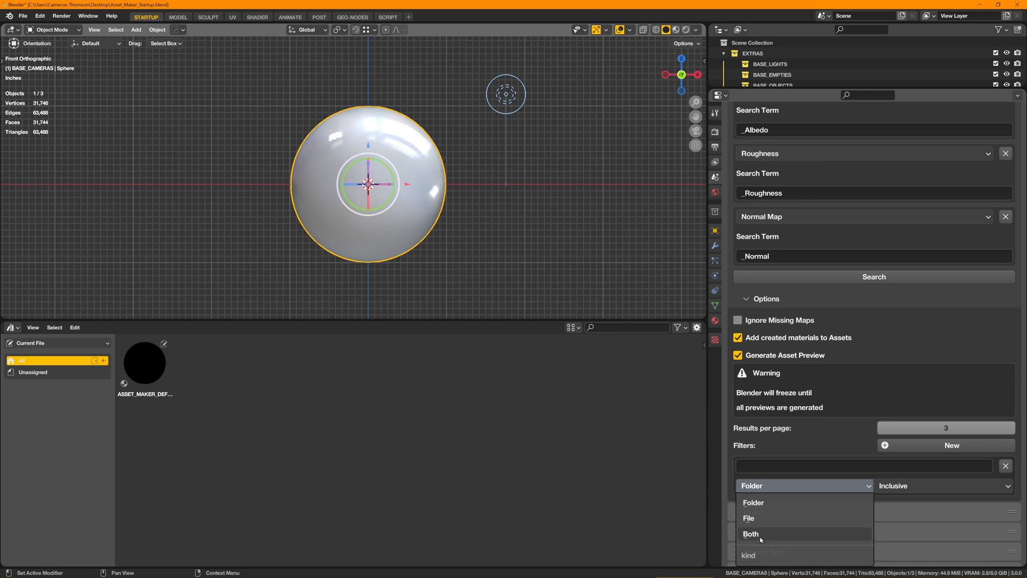
{"action": "left_click", "coordinate": [942, 485]}
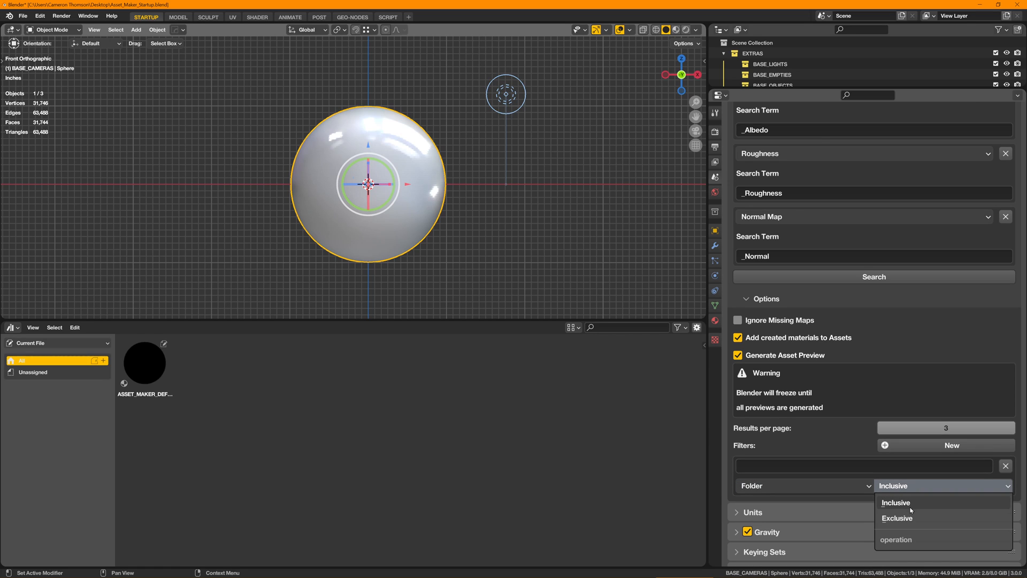
{"action": "left_click", "coordinate": [895, 502]}
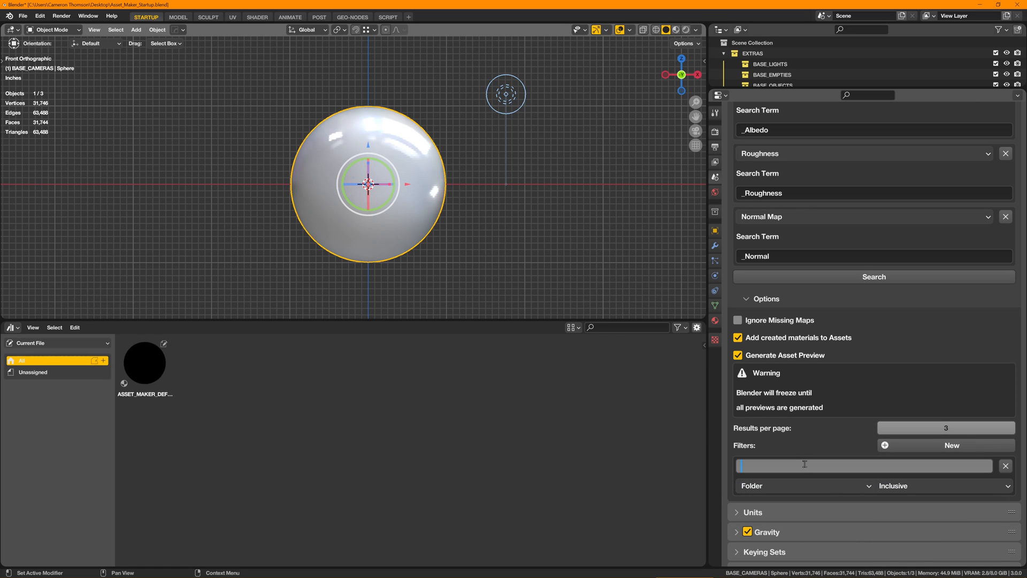
{"action": "type", "text": "2K"}
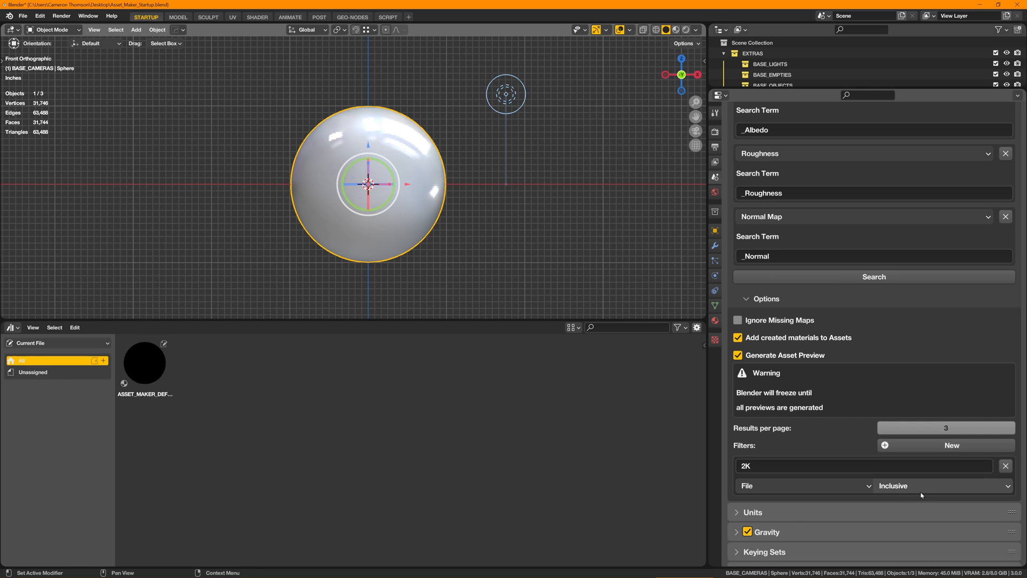
{"action": "mouse_move", "coordinate": [752, 466]}
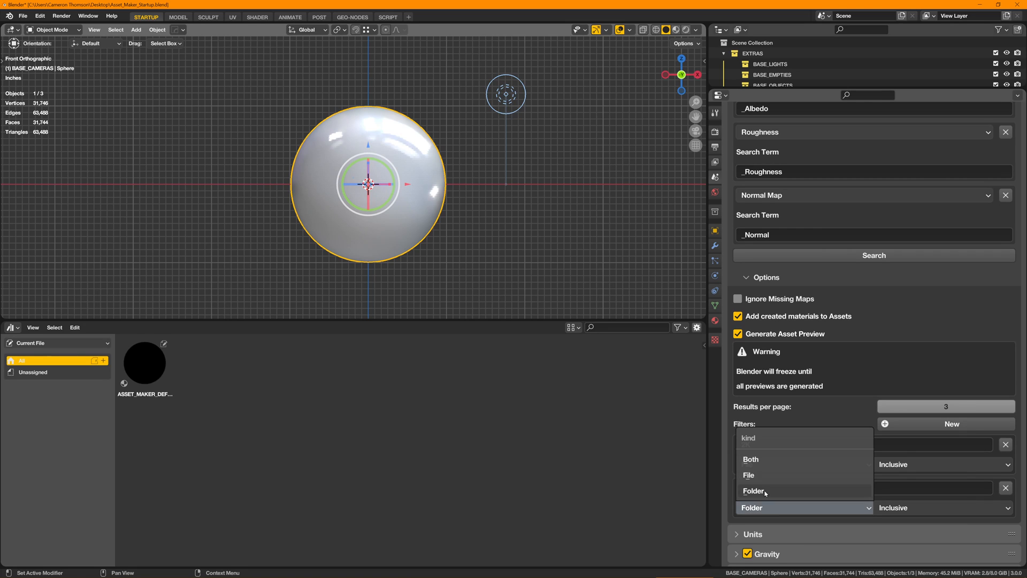
Add a second filter 'Metal' set as an inclusive Folder filter.
{"action": "left_click", "coordinate": [747, 475]}
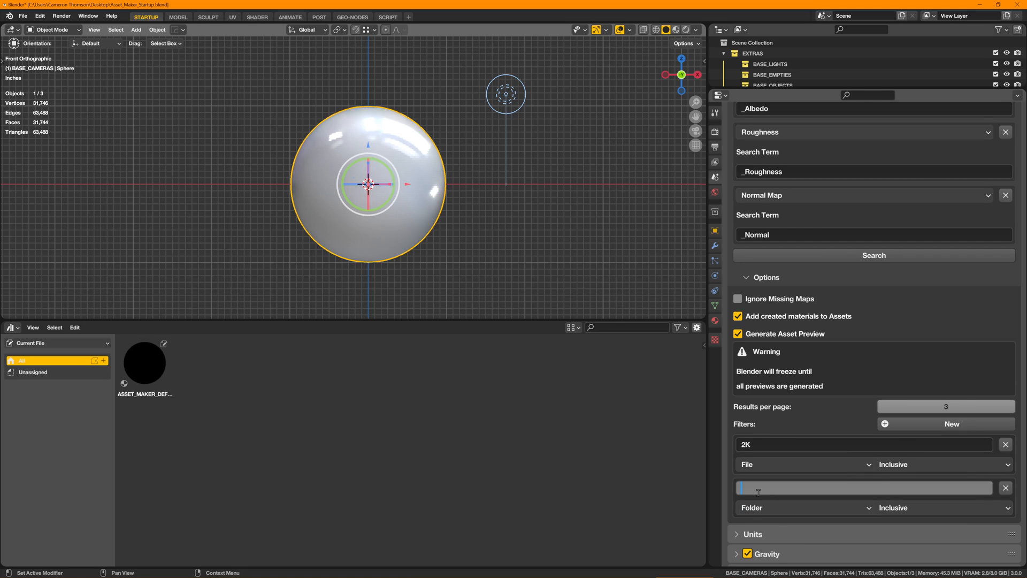
{"action": "type", "text": "Metal"}
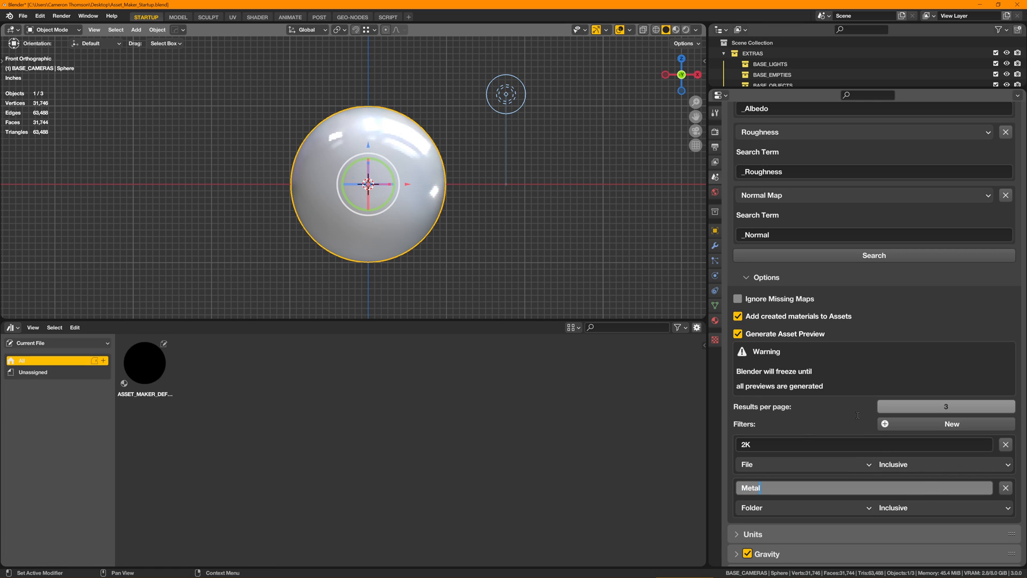
{"action": "left_click", "coordinate": [942, 507]}
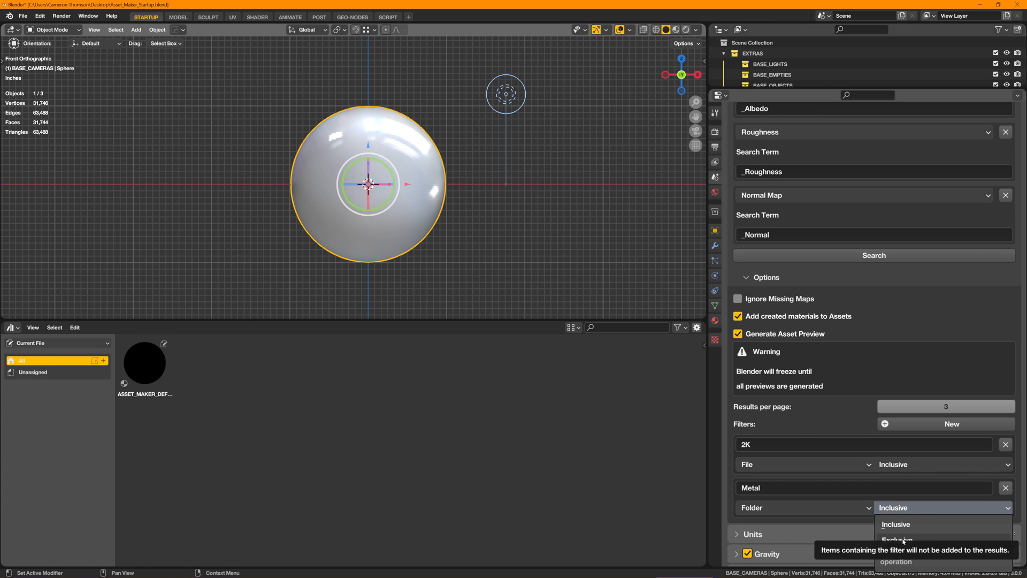
{"action": "left_click", "coordinate": [895, 524]}
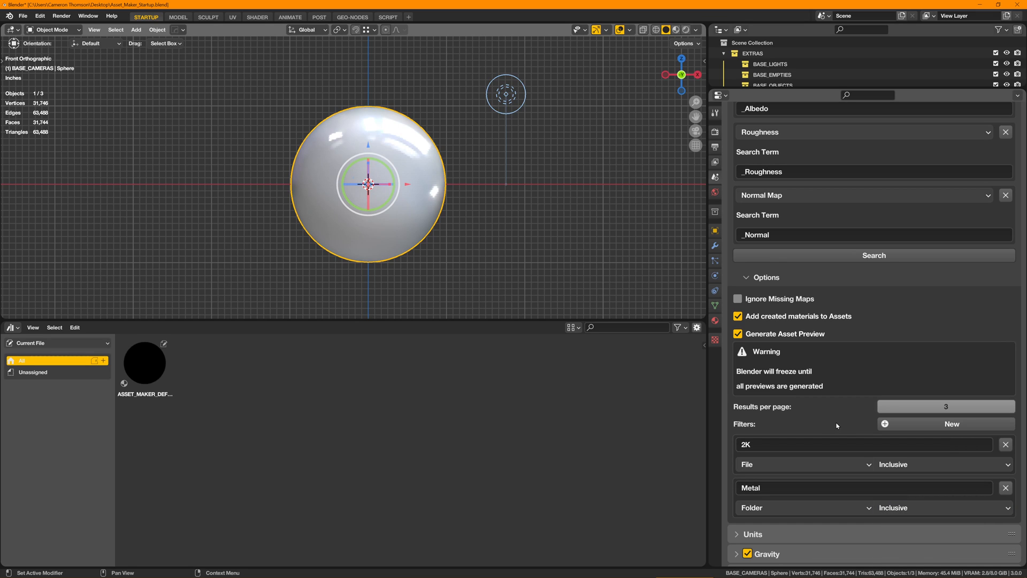
{"action": "mouse_move", "coordinate": [837, 427]}
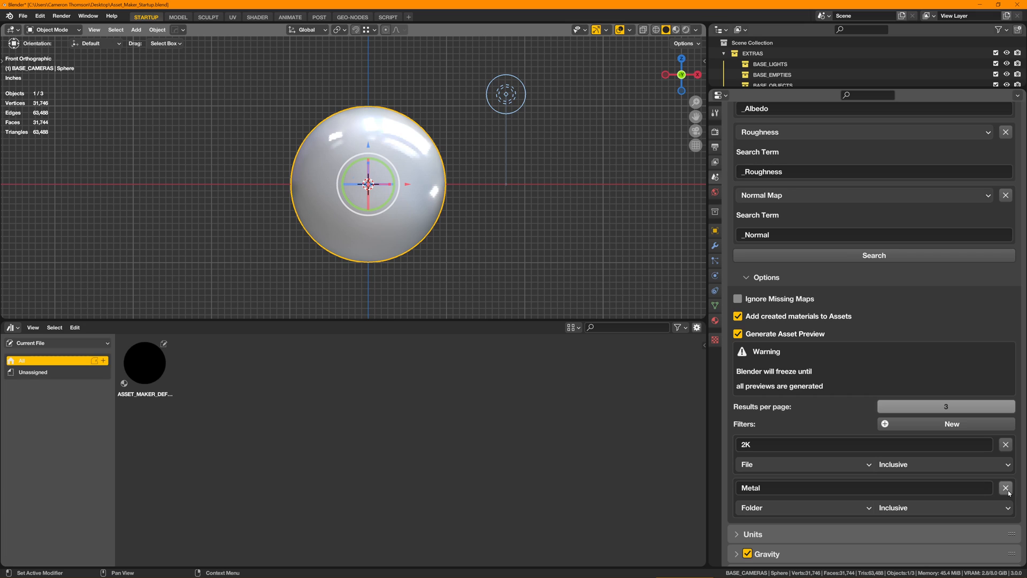
{"action": "mouse_move", "coordinate": [1005, 488]}
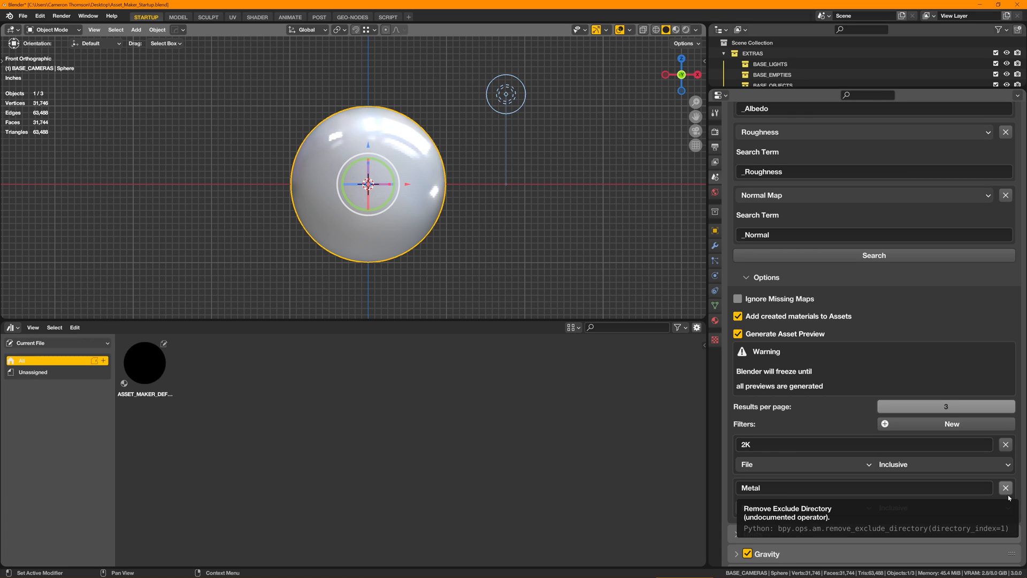
Remove the 'Metal' folder filter, leaving only the '2K' file filter.
{"action": "left_click", "coordinate": [1005, 487]}
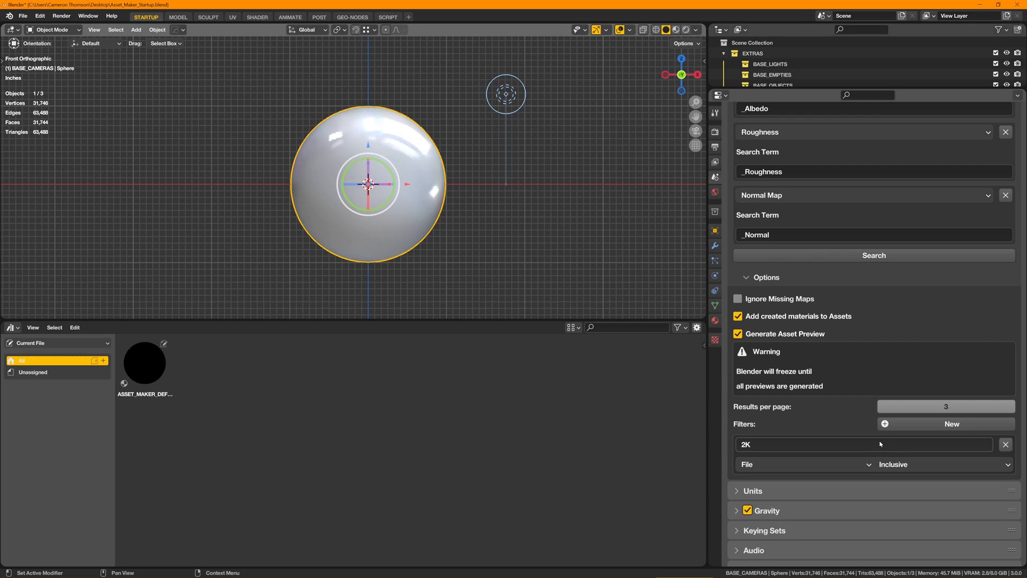
{"action": "mouse_move", "coordinate": [845, 415]}
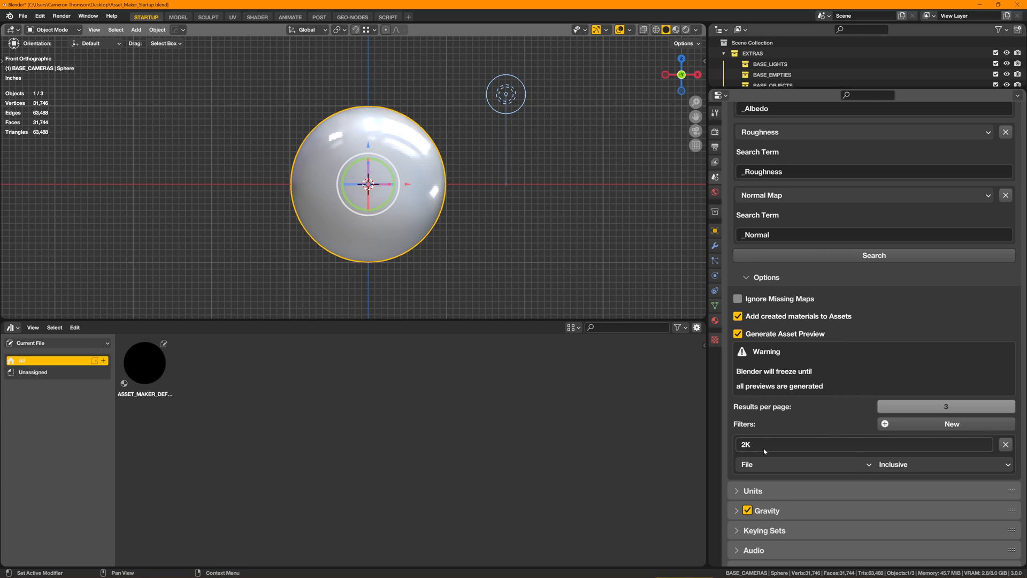
{"action": "mouse_move", "coordinate": [764, 444]}
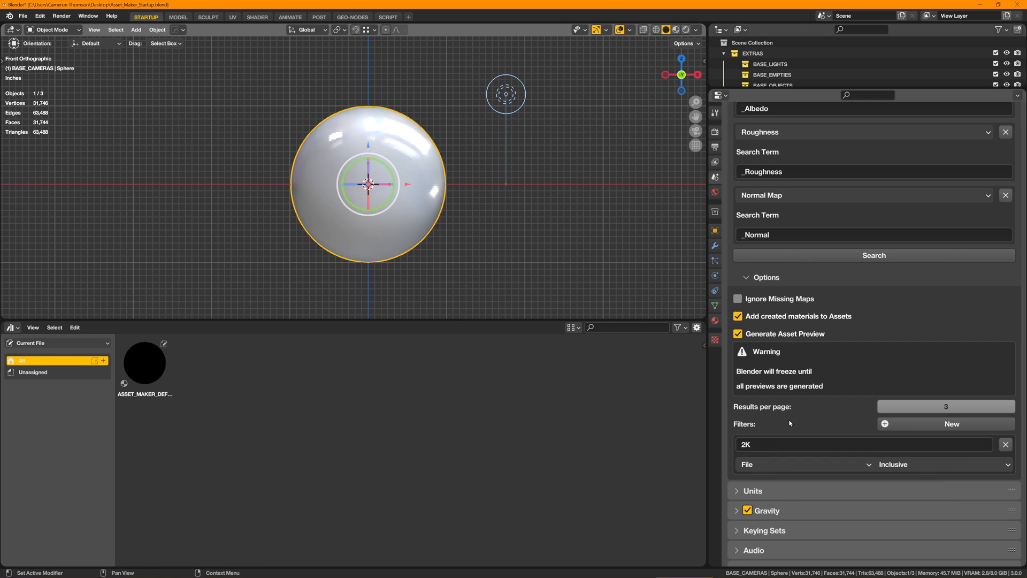
{"action": "mouse_move", "coordinate": [790, 464]}
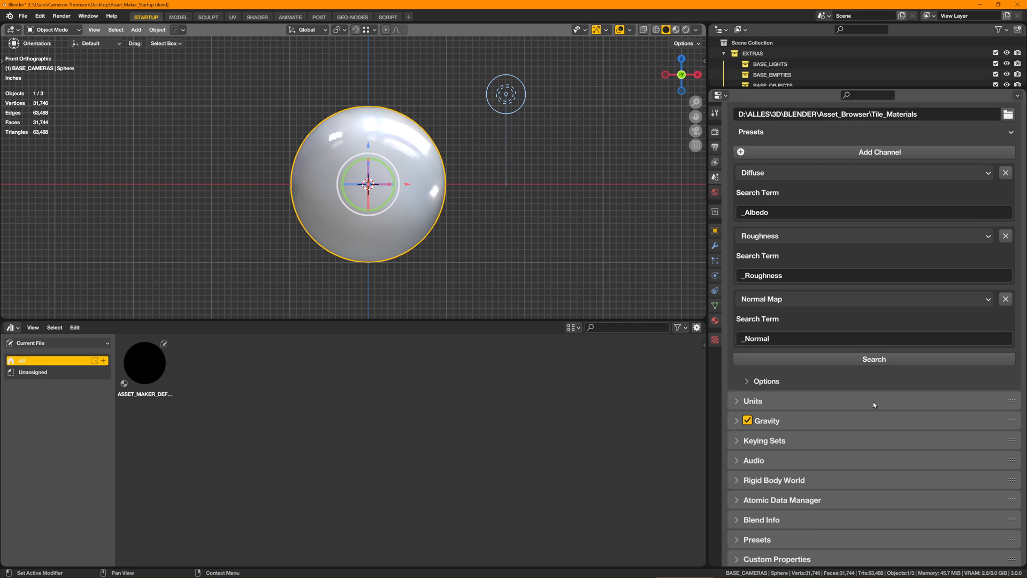
{"action": "mouse_move", "coordinate": [873, 359]}
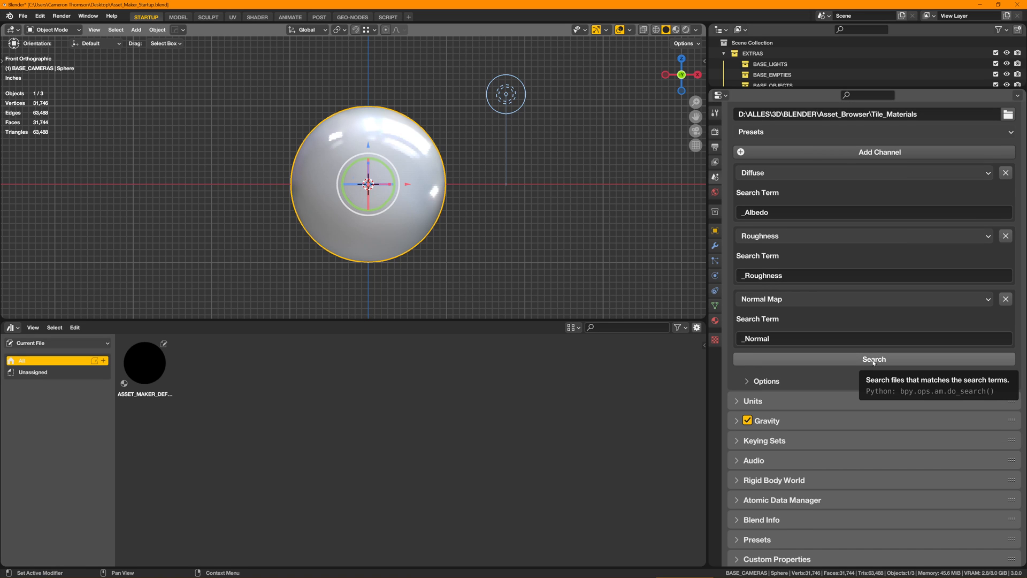
Run the search and confirm the Albedo map stays assigned as Diffuse in the results.
{"action": "left_click", "coordinate": [873, 359]}
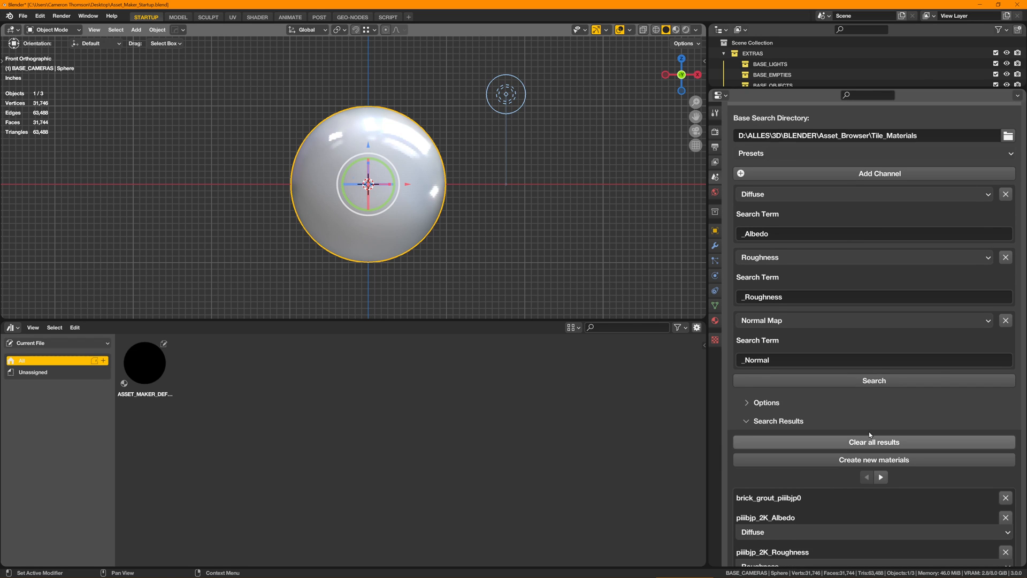
{"action": "scroll", "scroll_direction": "down", "scroll_amount": 3}
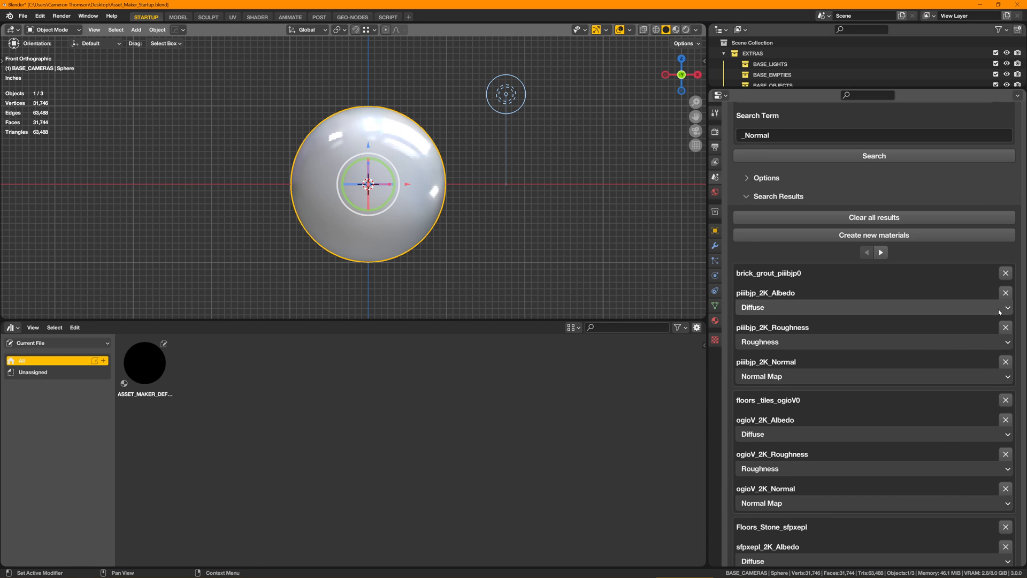
{"action": "left_click", "coordinate": [871, 307]}
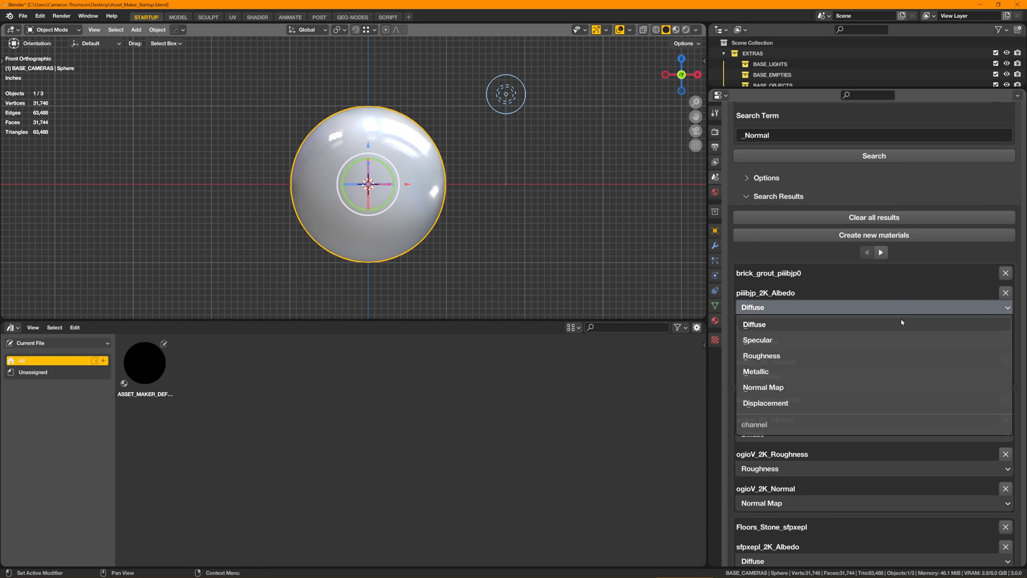
{"action": "left_click", "coordinate": [753, 324]}
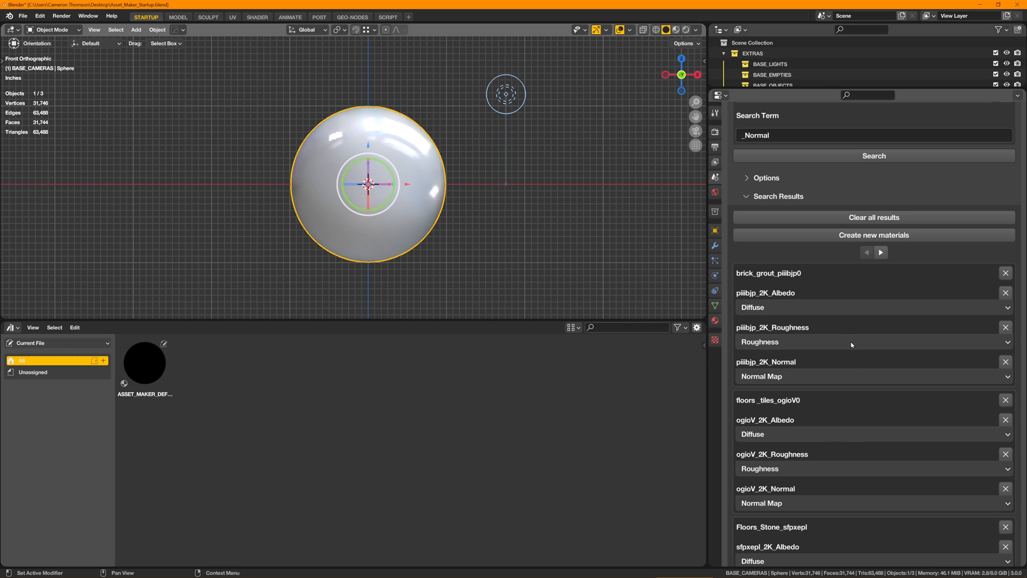
{"action": "scroll", "scroll_direction": "down", "scroll_amount": 3}
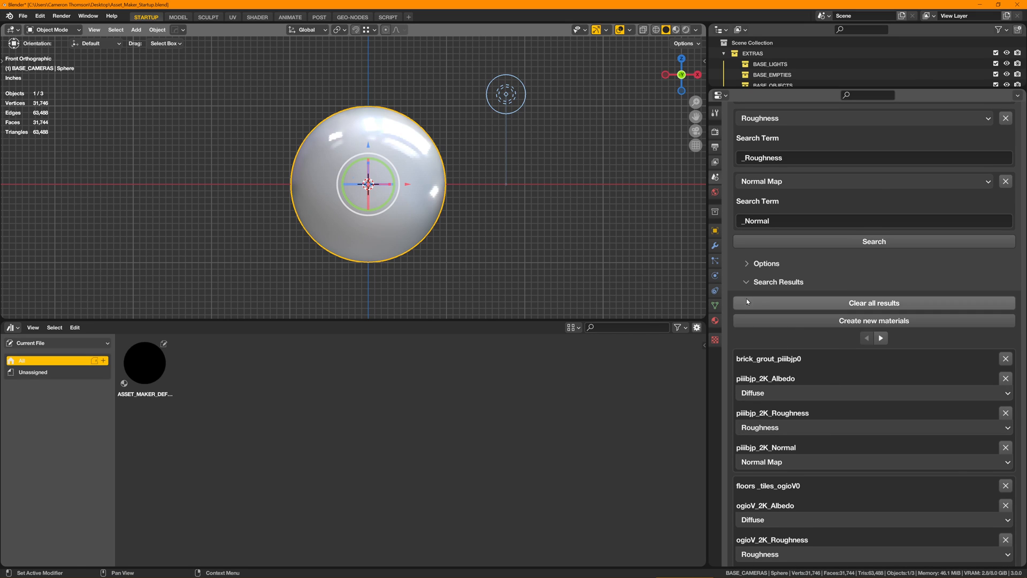
{"action": "mouse_move", "coordinate": [878, 313]}
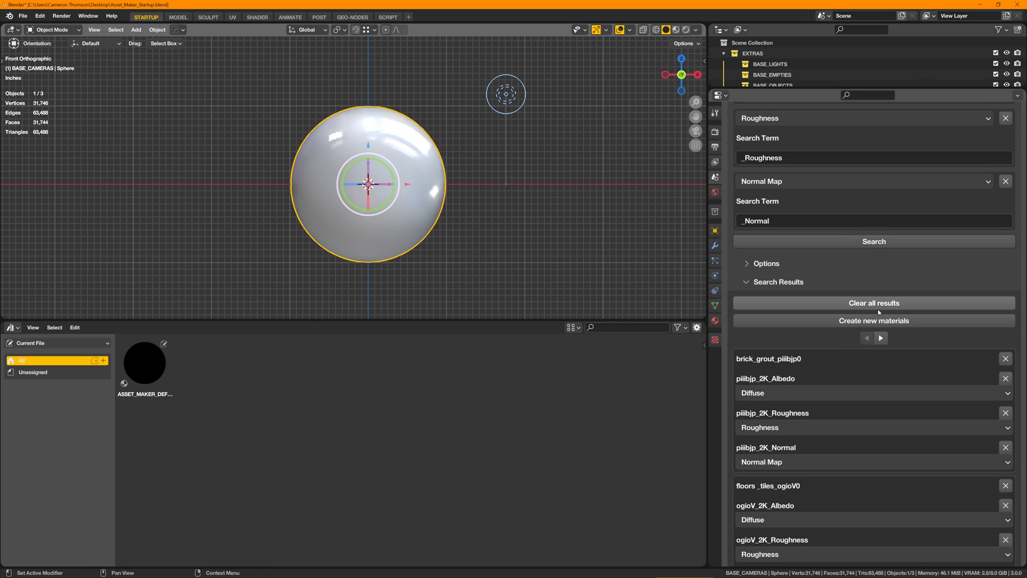
{"action": "mouse_move", "coordinate": [873, 320]}
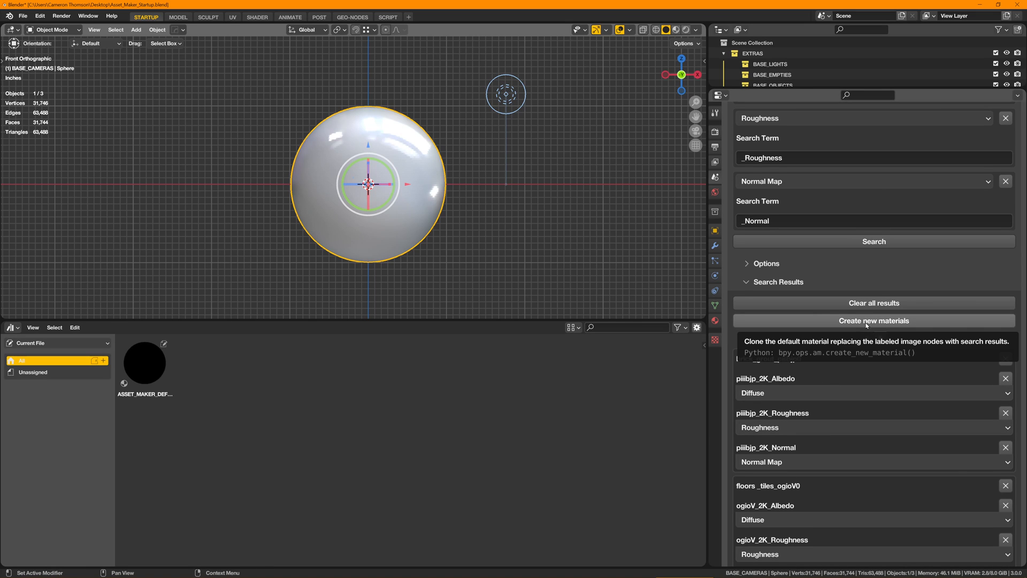
{"action": "left_click", "coordinate": [873, 321]}
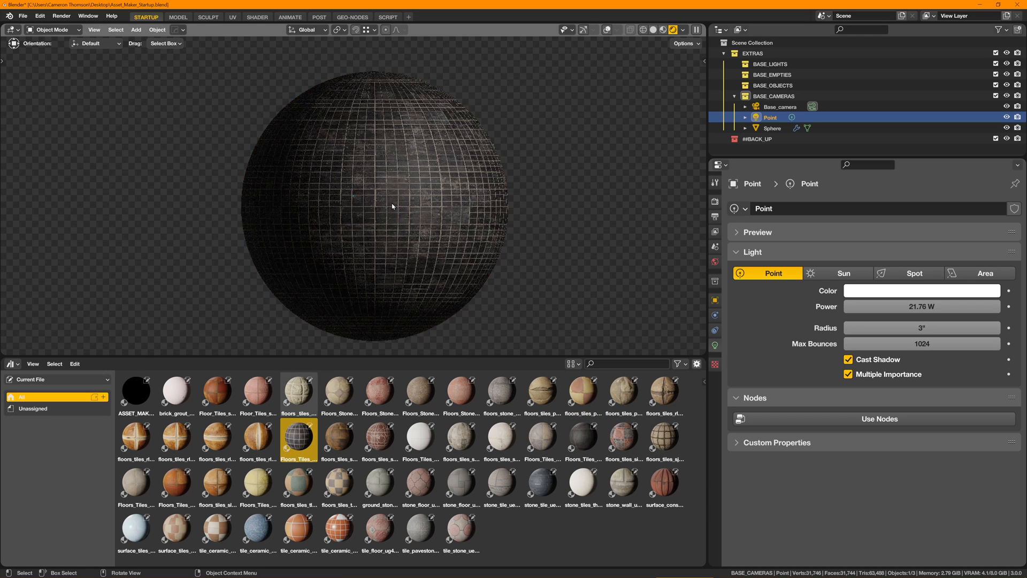
Try a floor tile and another tile material on the sphere, ending with red-and-white ceramic tile.
{"action": "left_click", "coordinate": [216, 438]}
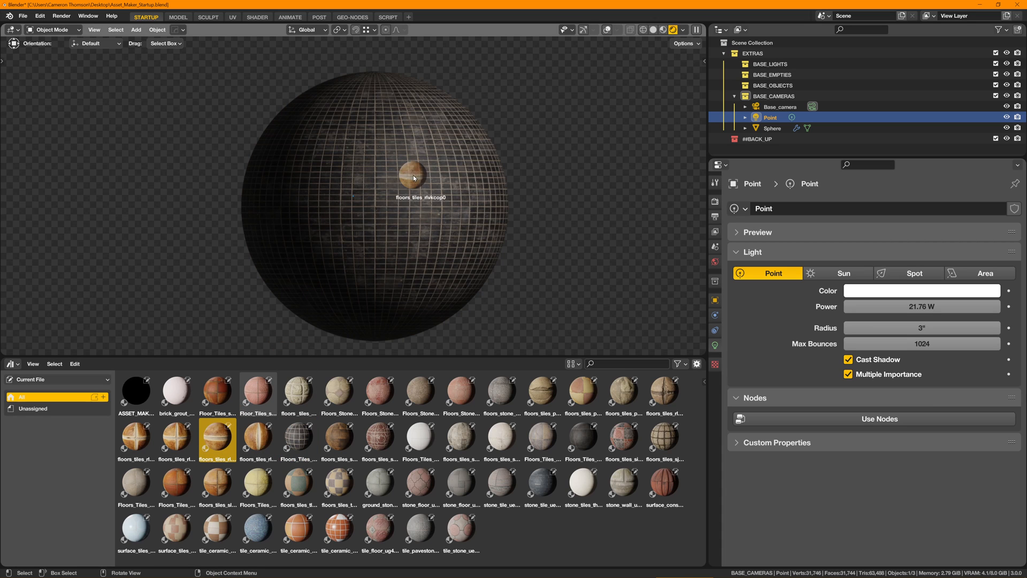
{"action": "left_click", "coordinate": [380, 394]}
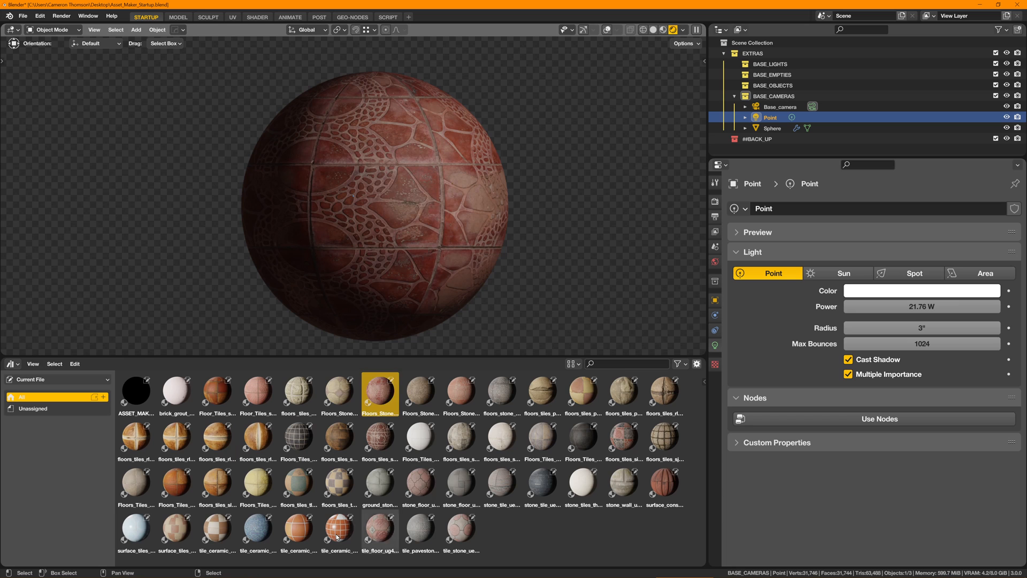
{"action": "left_click", "coordinate": [339, 531]}
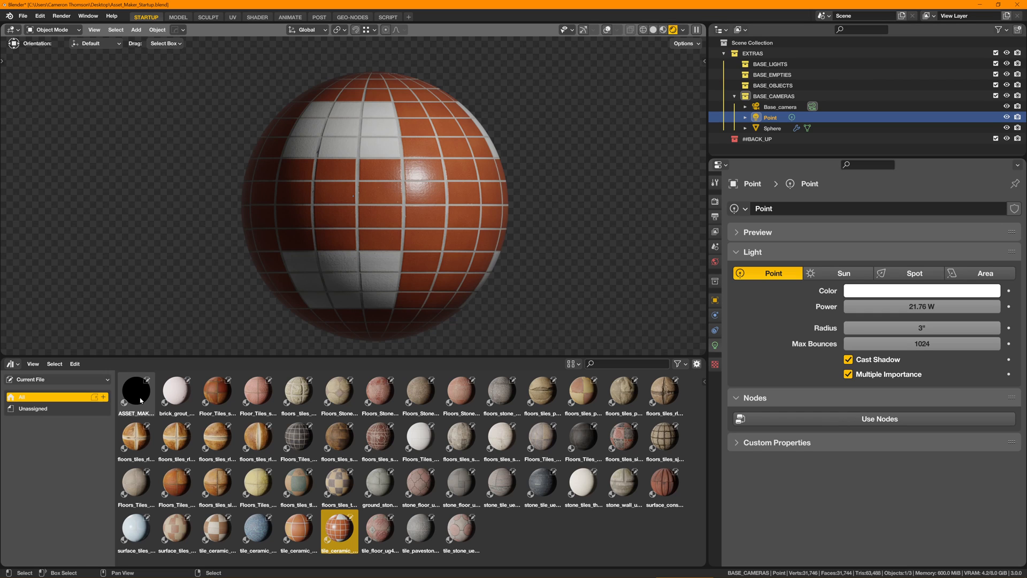
{"action": "mouse_move", "coordinate": [298, 438]}
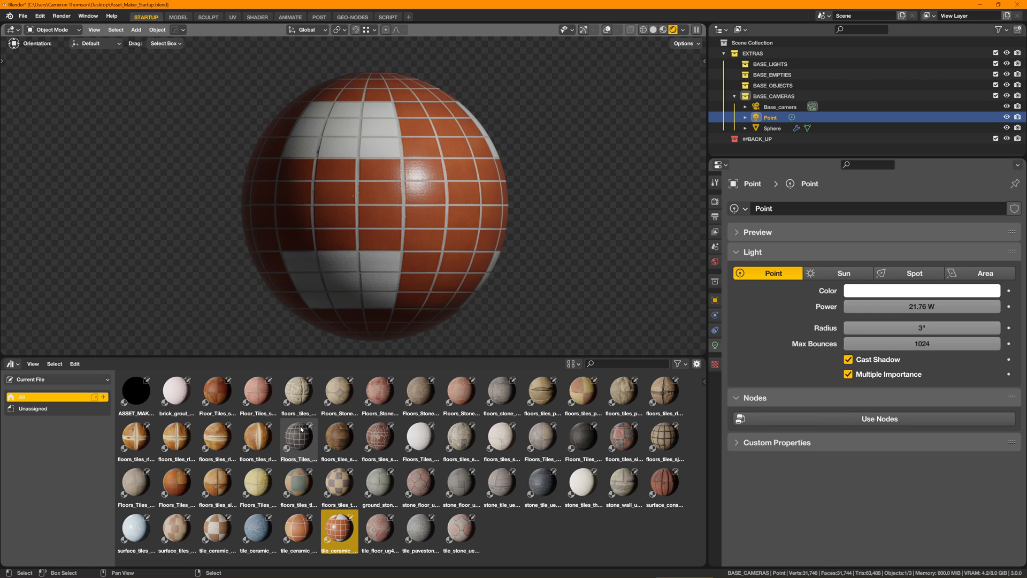
{"action": "mouse_move", "coordinate": [351, 436]}
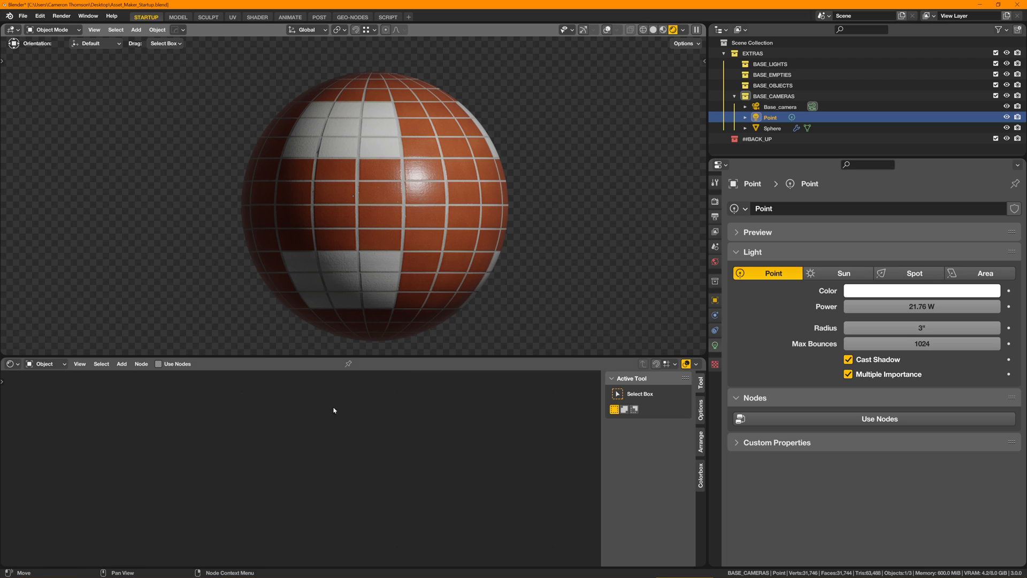
Select the Sphere in the Outliner to display its ceramic tile node tree.
{"action": "left_click", "coordinate": [772, 128]}
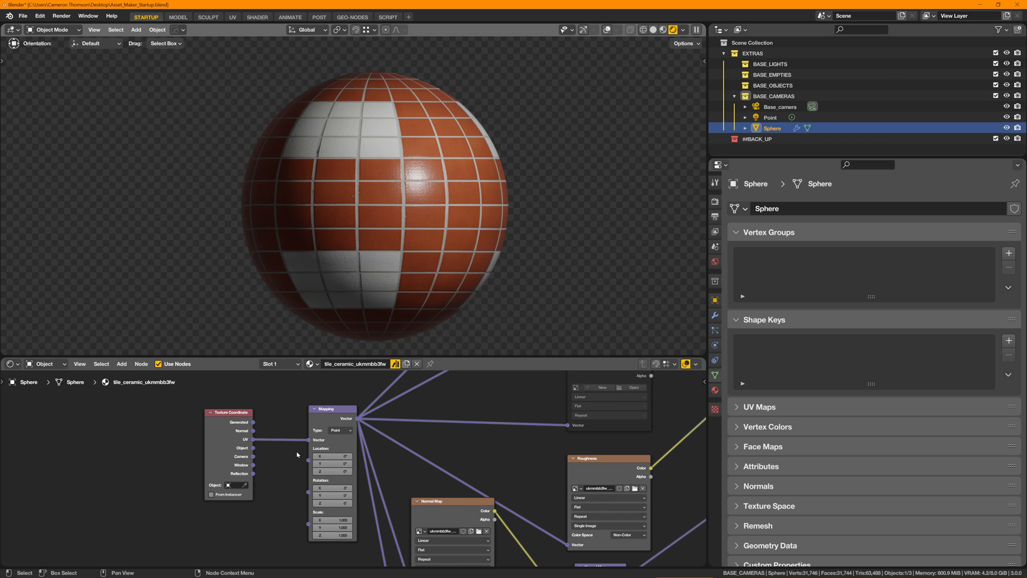
{"action": "mouse_move", "coordinate": [298, 456]}
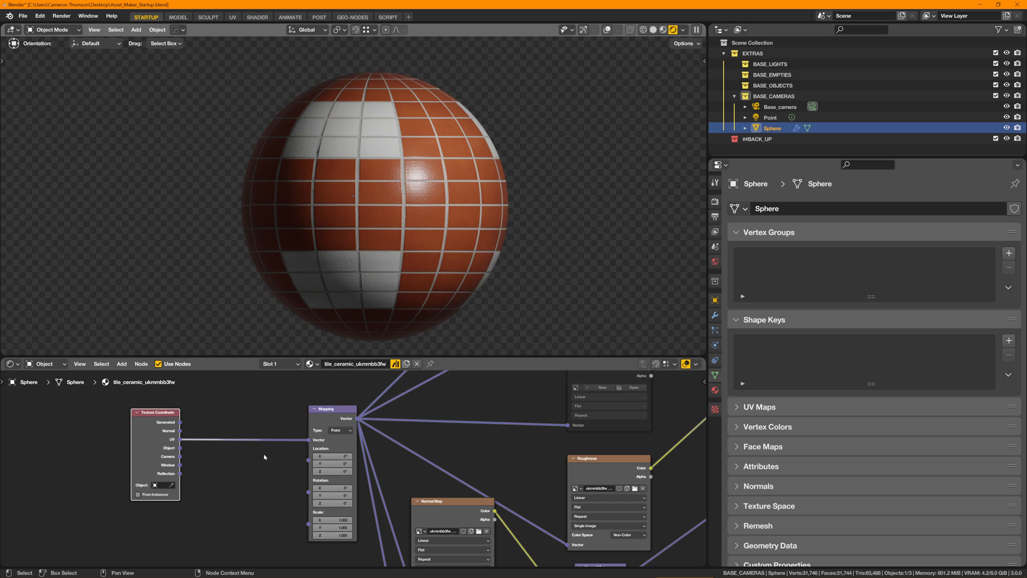
{"action": "mouse_move", "coordinate": [418, 424]}
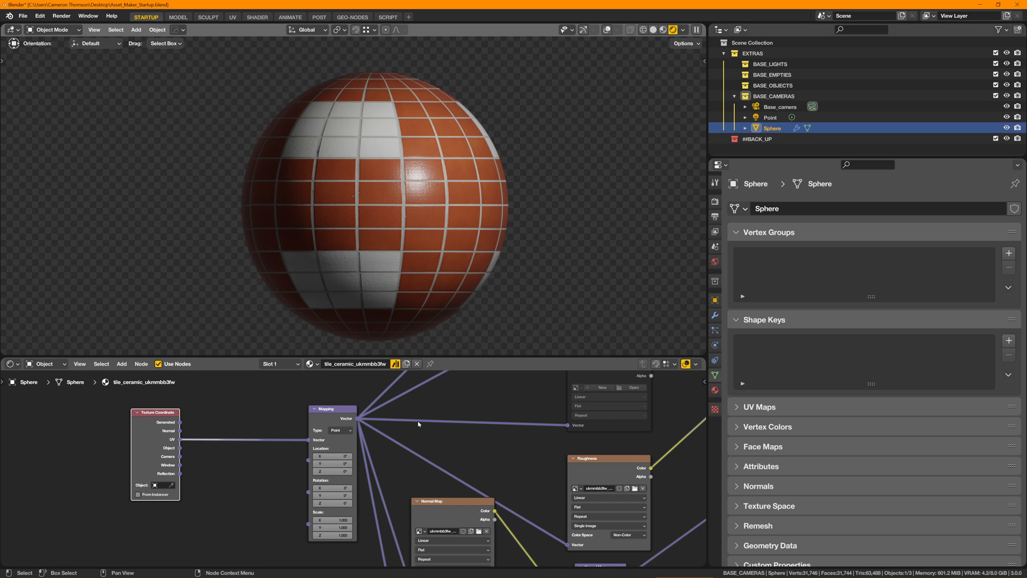